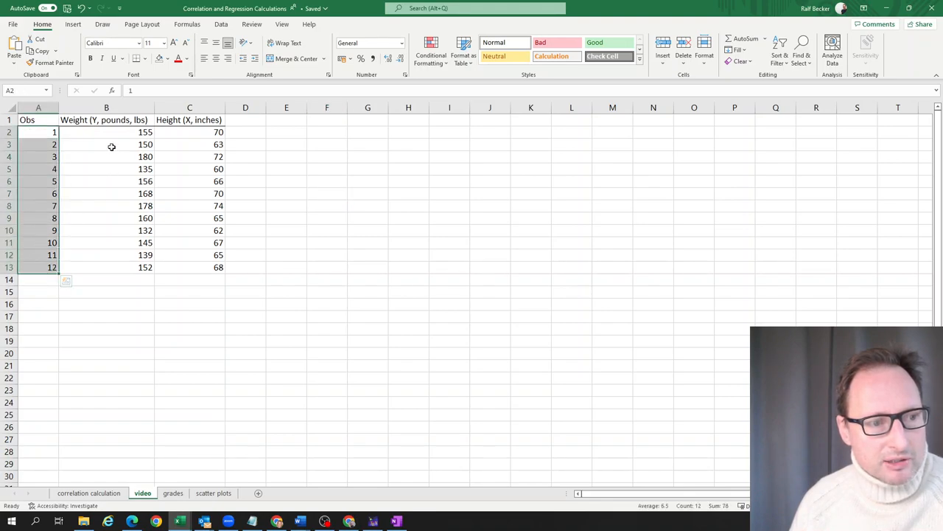
# Step: Regress weight (B2:B13) on height in inches (C2:C13), with output at F1
pyautogui.click(106, 144)
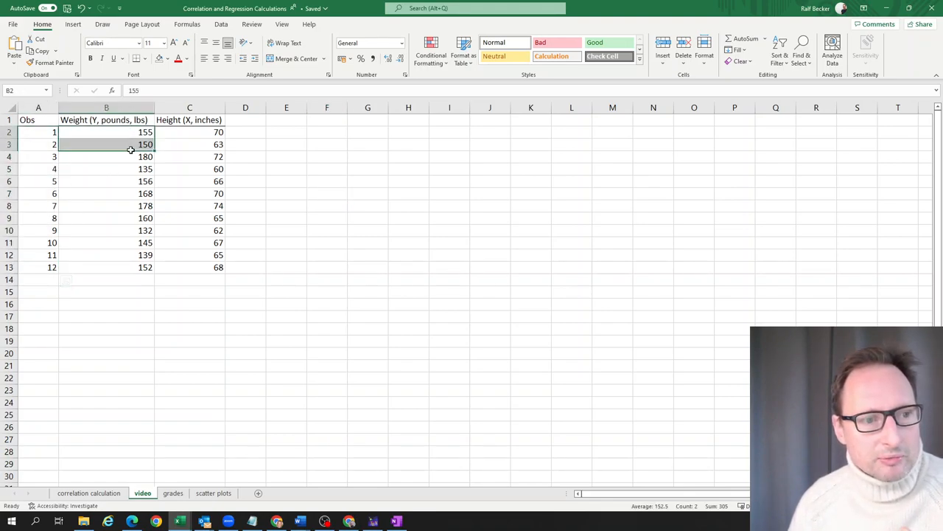
pyautogui.moveTo(106, 131); pyautogui.dragTo(107, 267)
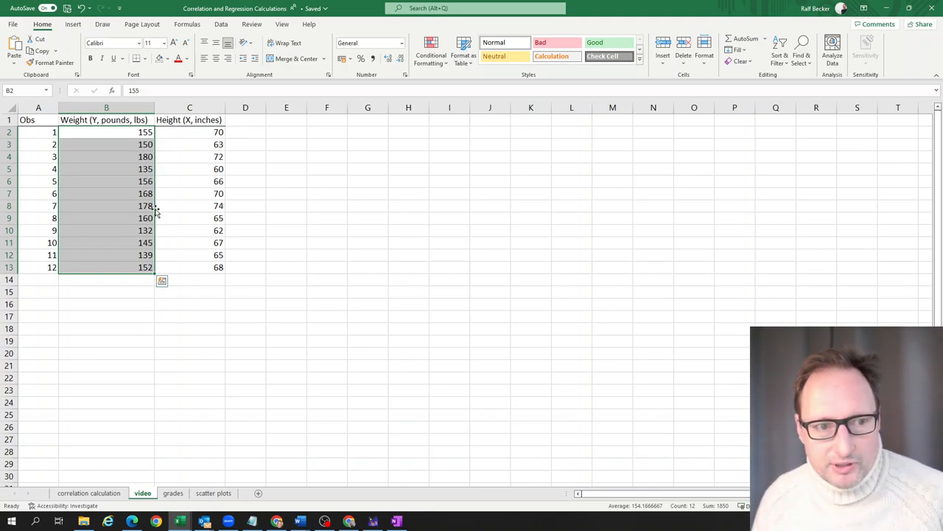
pyautogui.moveTo(296, 150)
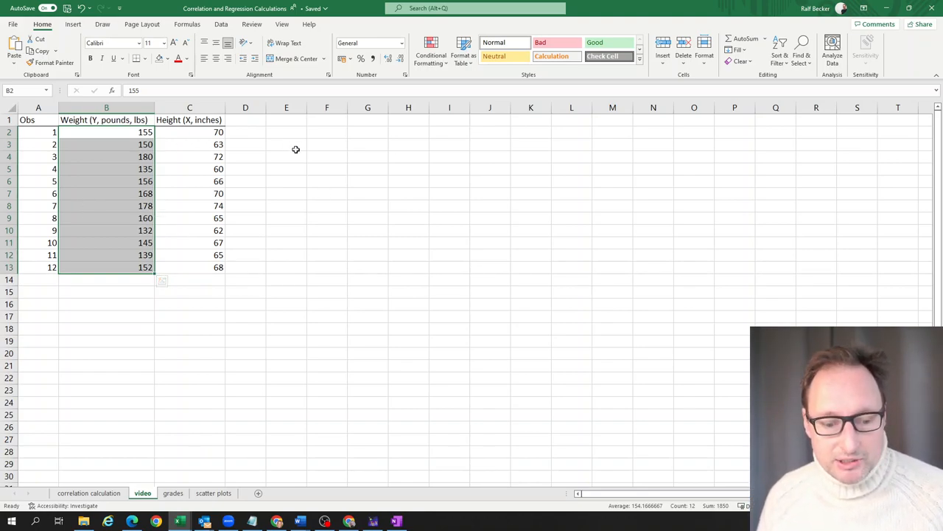
pyautogui.moveTo(452, 204)
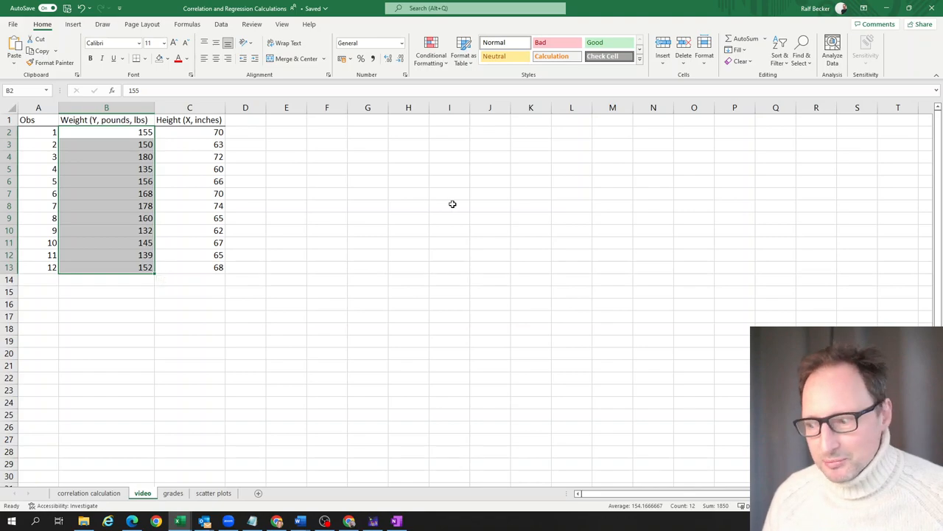
pyautogui.moveTo(393, 177)
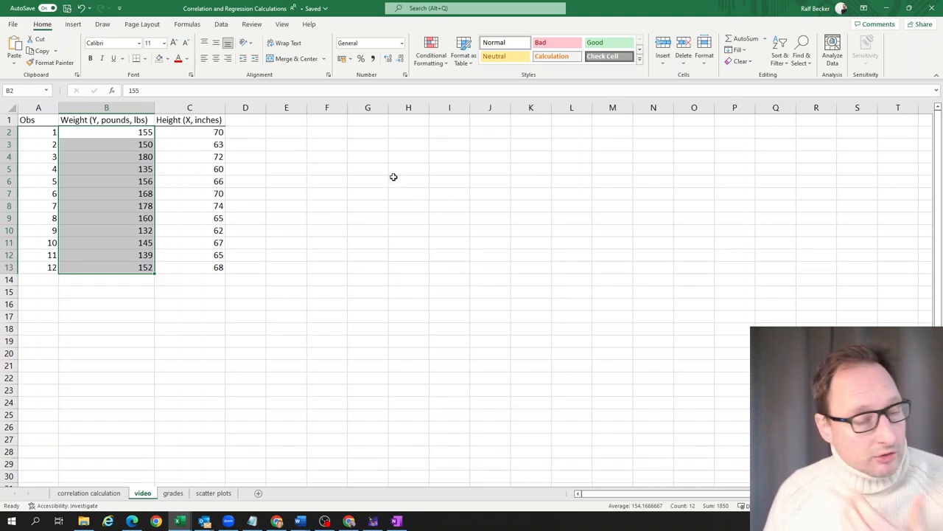
pyautogui.click(327, 119)
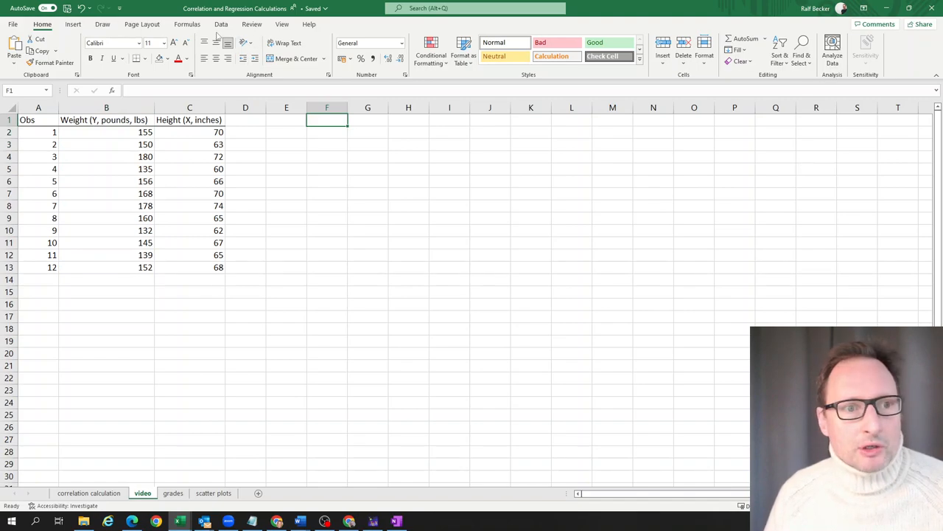
pyautogui.click(881, 52)
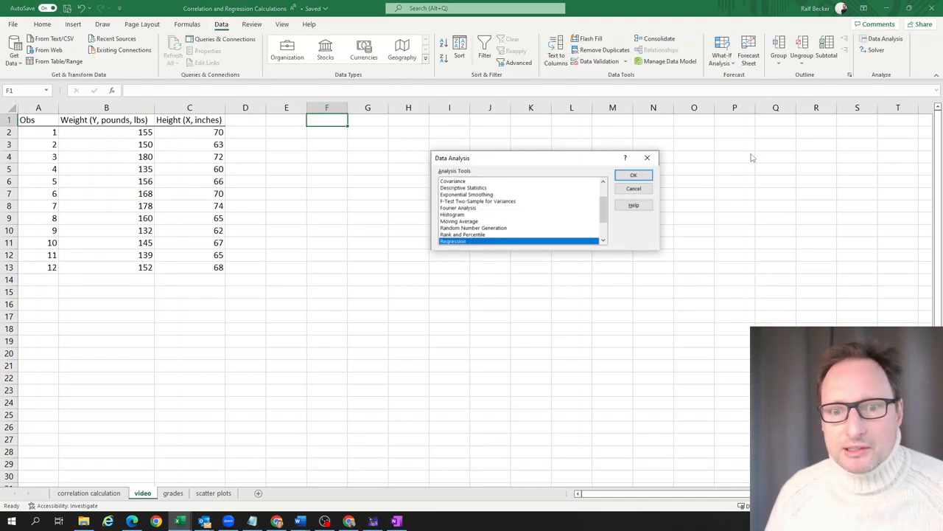
pyautogui.click(633, 174)
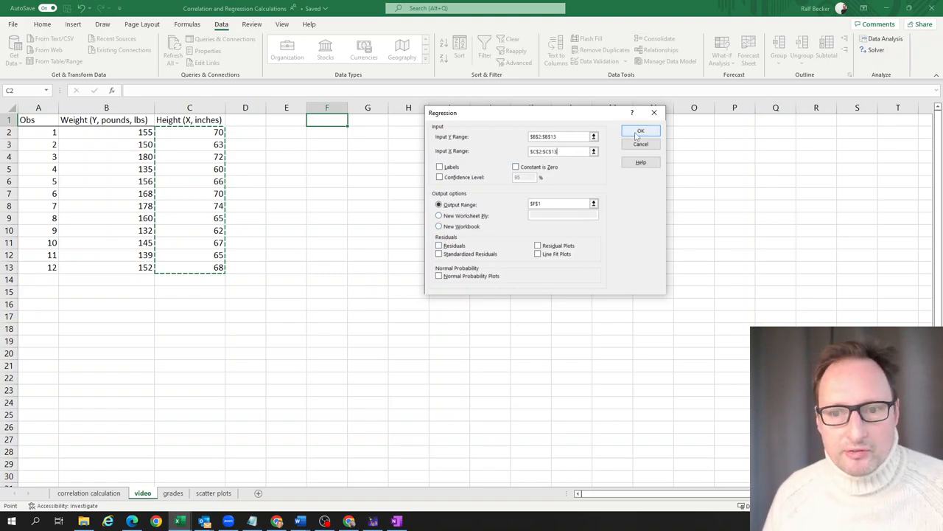
pyautogui.click(640, 131)
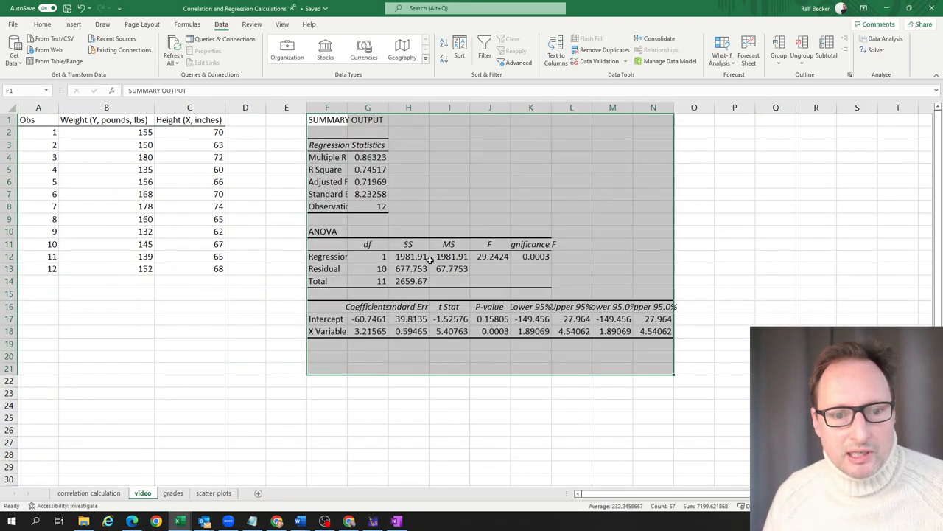
pyautogui.moveTo(735, 214)
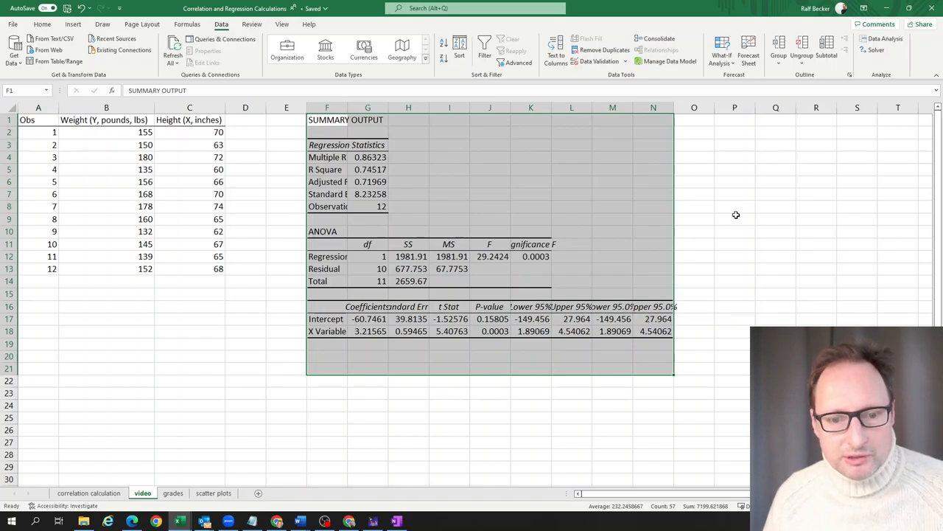
pyautogui.click(369, 318)
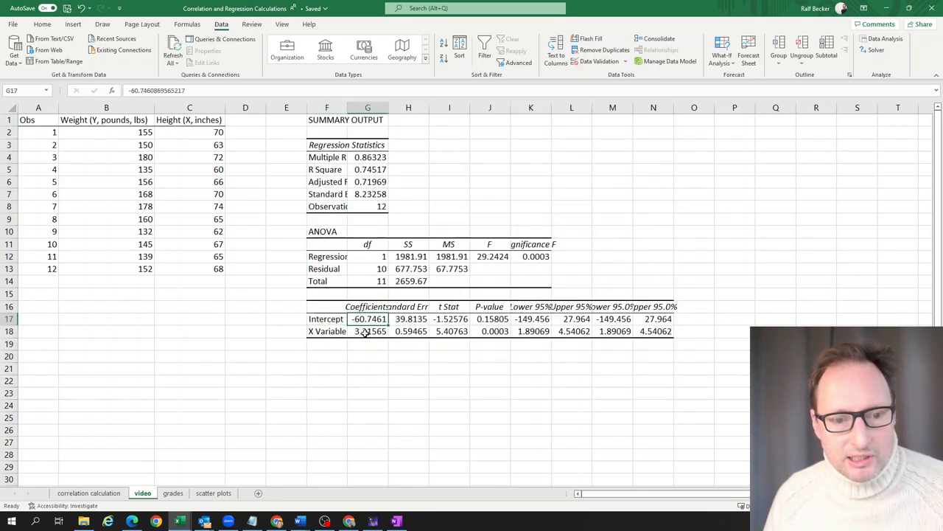
pyautogui.click(367, 331)
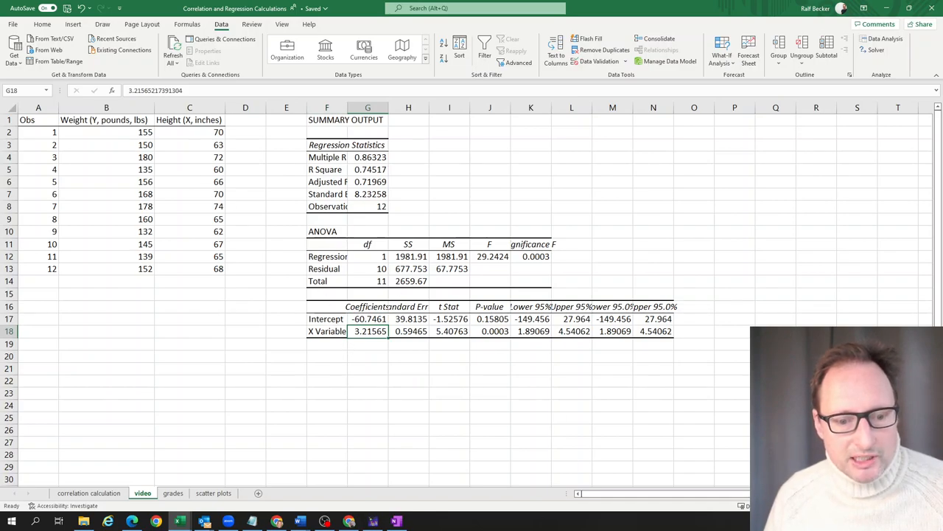
pyautogui.moveTo(396, 522)
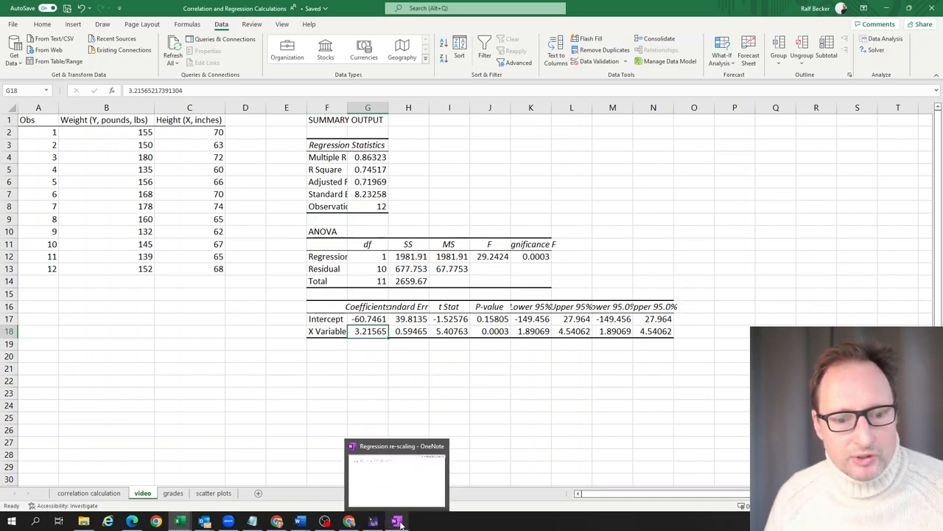
pyautogui.click(490, 430)
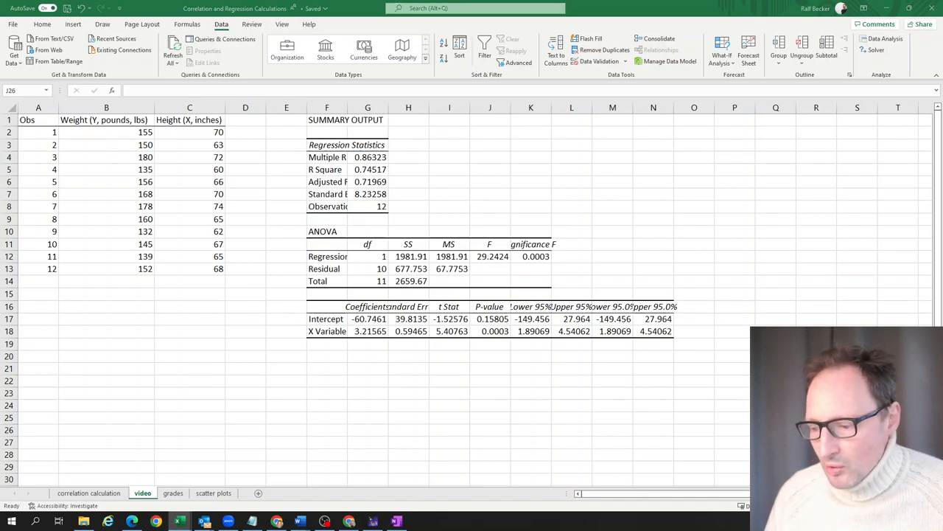
pyautogui.moveTo(688, 254)
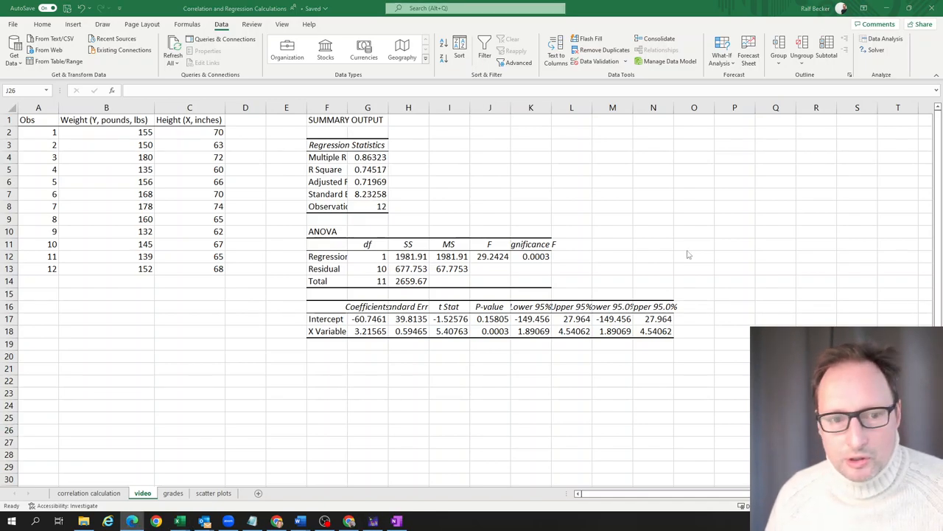
pyautogui.moveTo(198, 155)
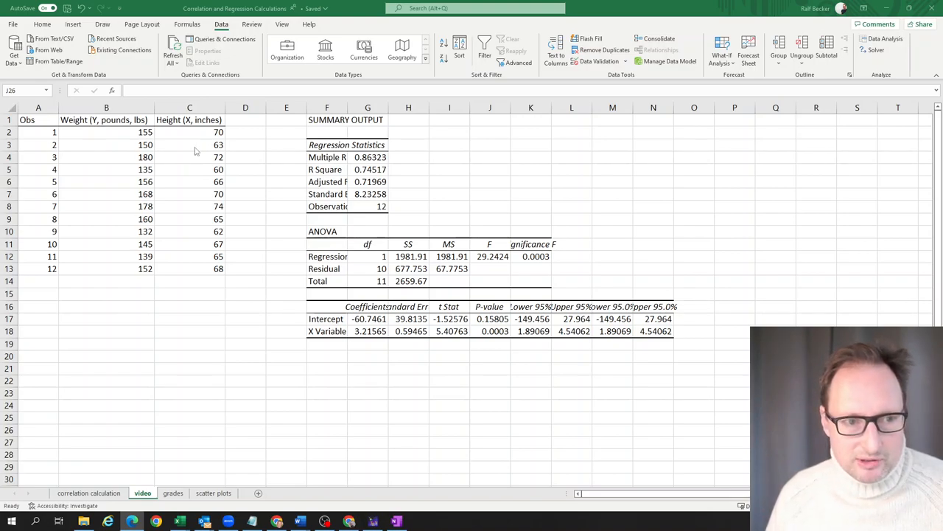
pyautogui.click(490, 429)
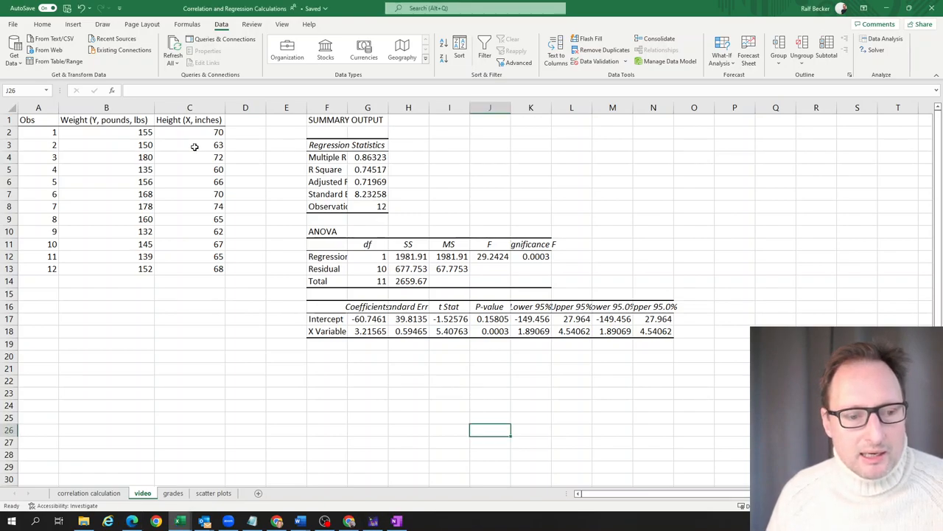
pyautogui.moveTo(44, 120)
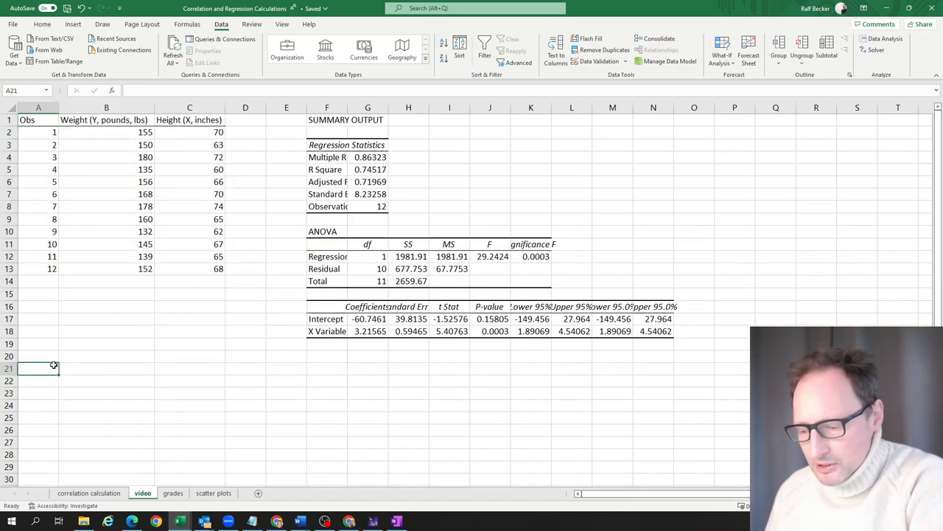
# Step: Add the note '1lbs = 0.454kg', paste the table at row 21, and convert heights with *2.54
pyautogui.write('Note that 1lbs = 0.454kg.')
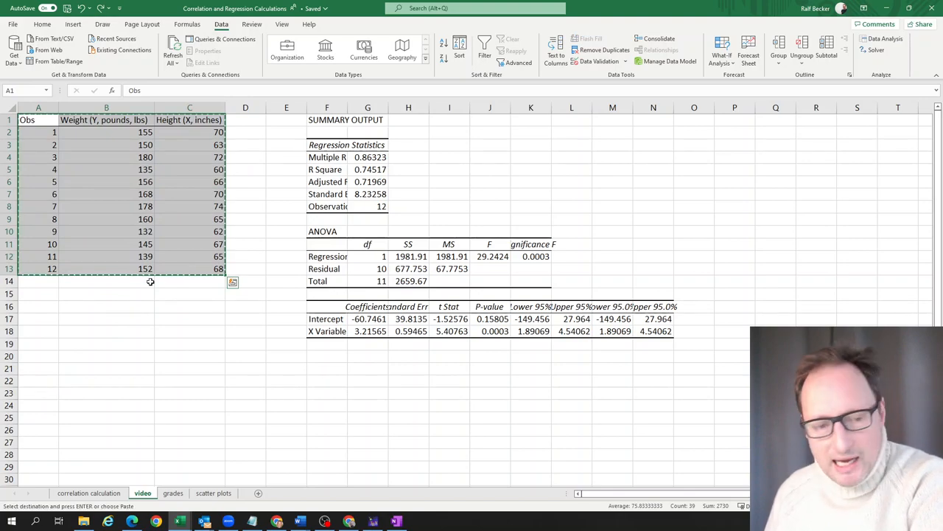
pyautogui.press('ctrl+v')
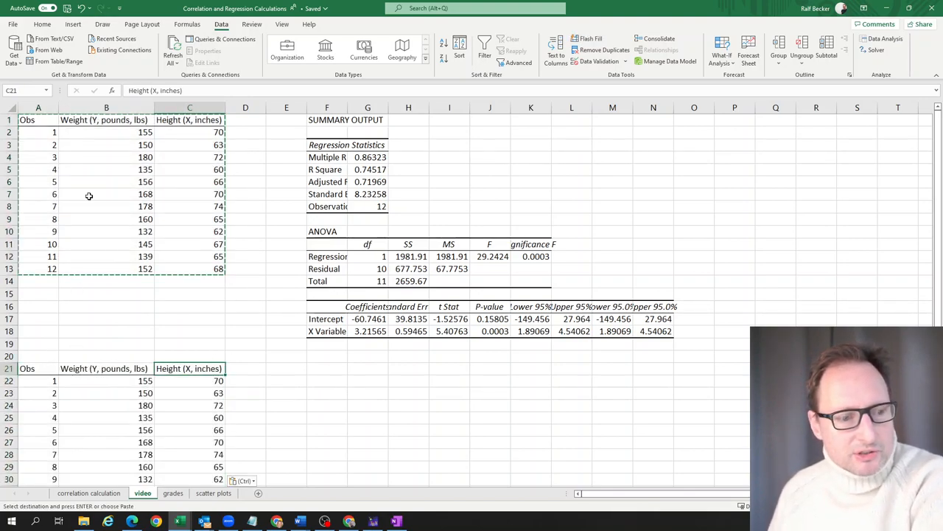
pyautogui.click(189, 381)
pyautogui.write('=')
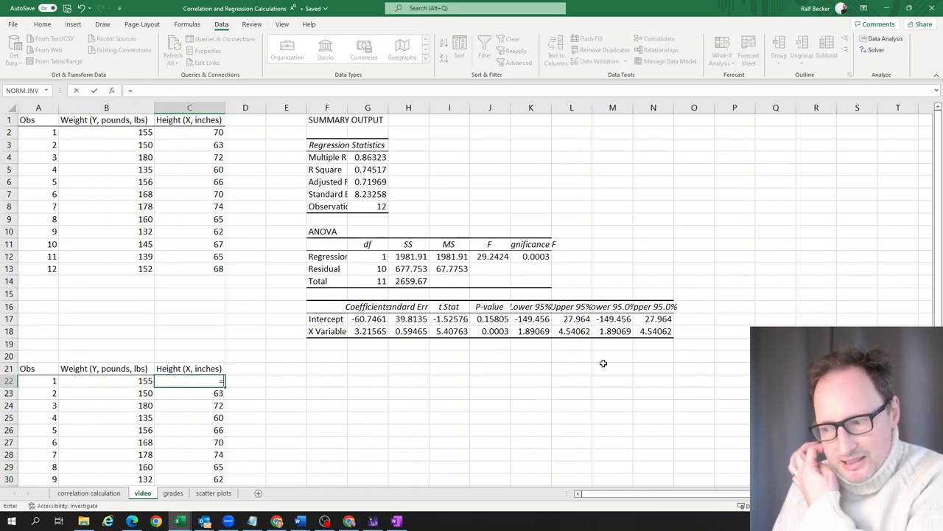
pyautogui.click(189, 132)
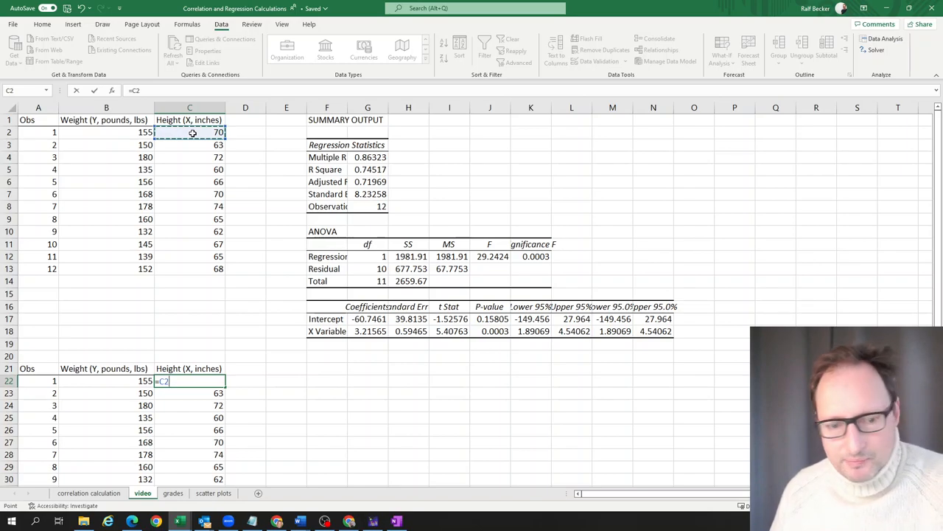
pyautogui.write('*')
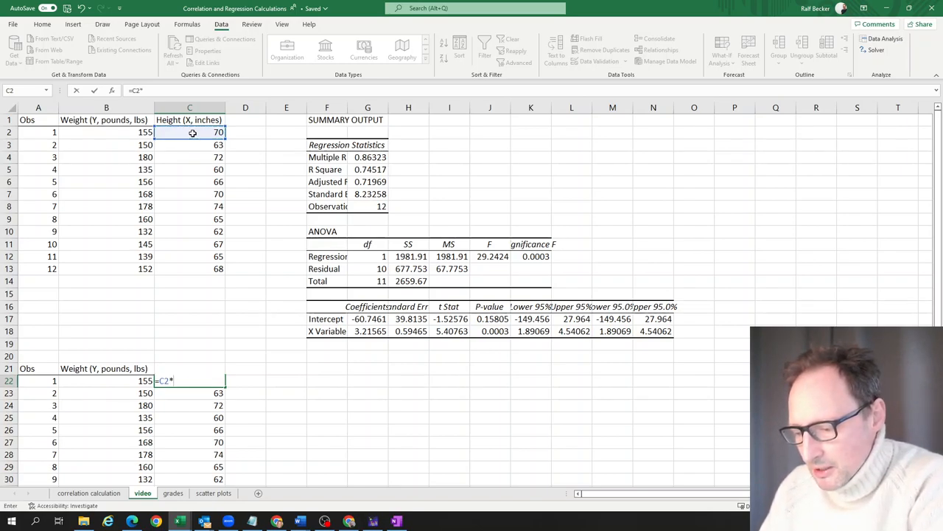
pyautogui.write('2.54')
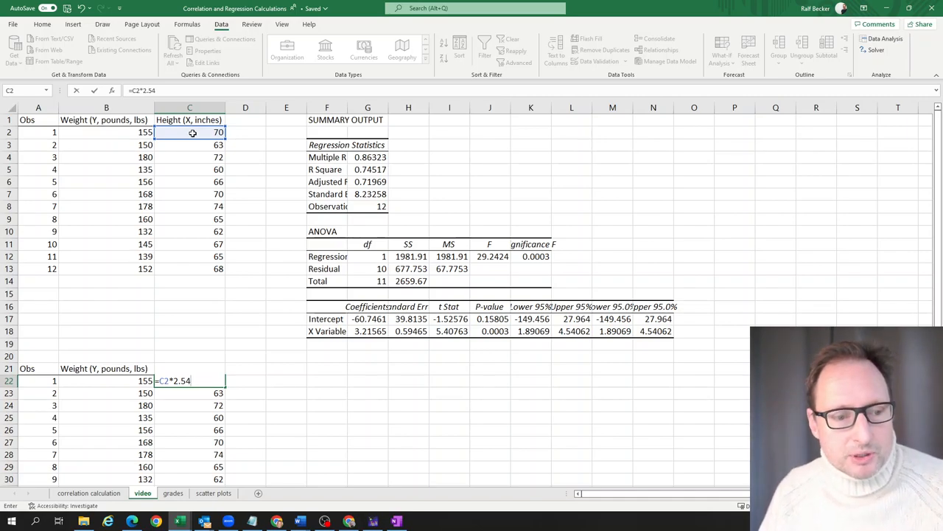
pyautogui.press('Return')
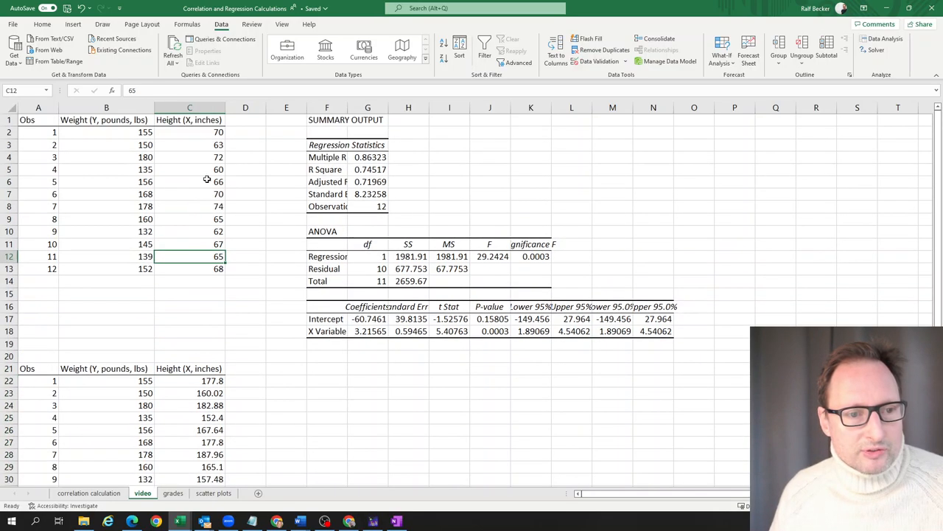
pyautogui.click(189, 430)
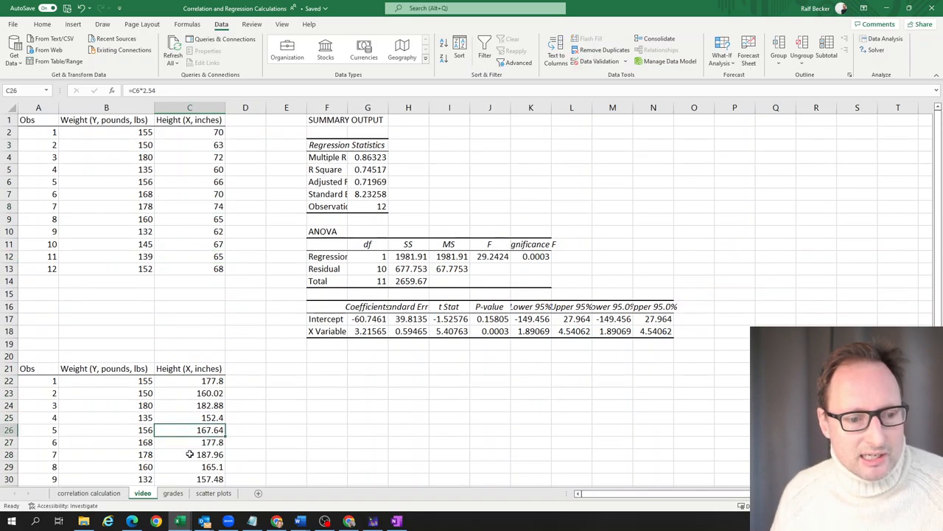
pyautogui.click(189, 454)
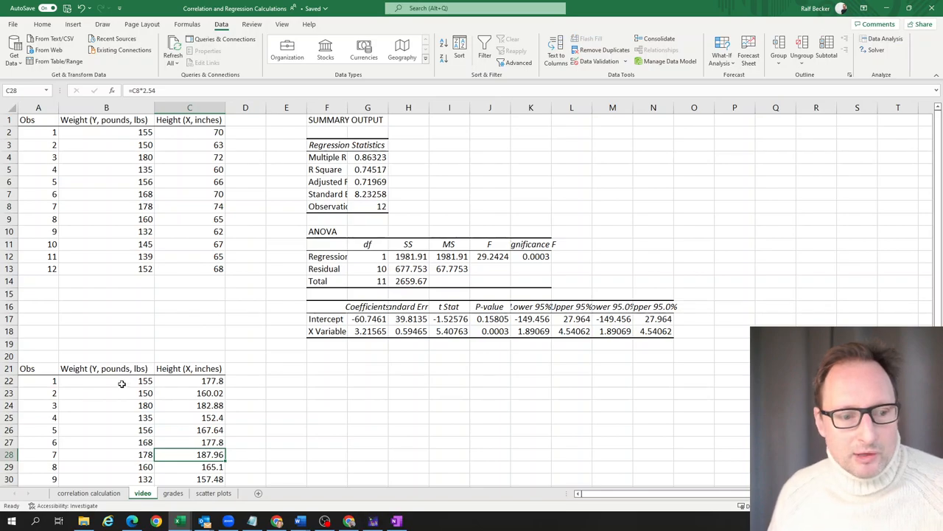
# Step: Scroll the sheet and switch to the OneNote derivation page
pyautogui.scroll(-3)
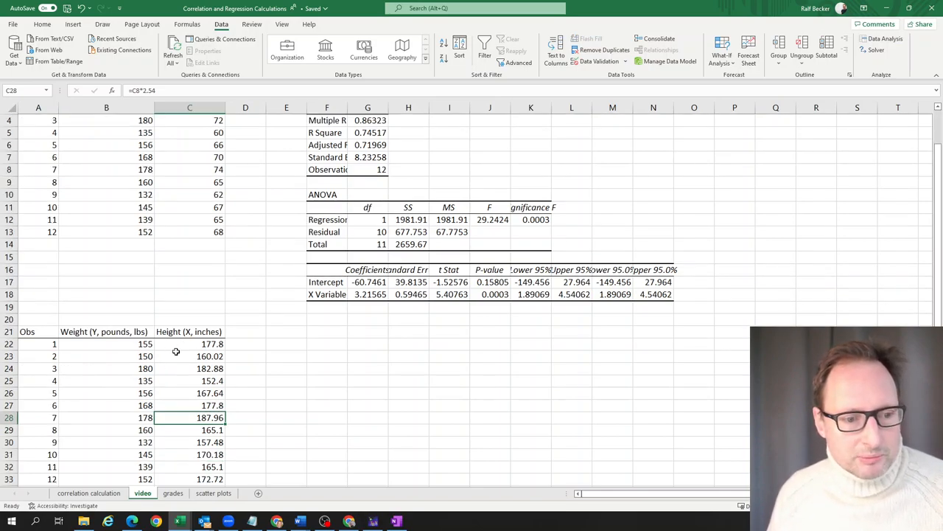
pyautogui.moveTo(332, 334)
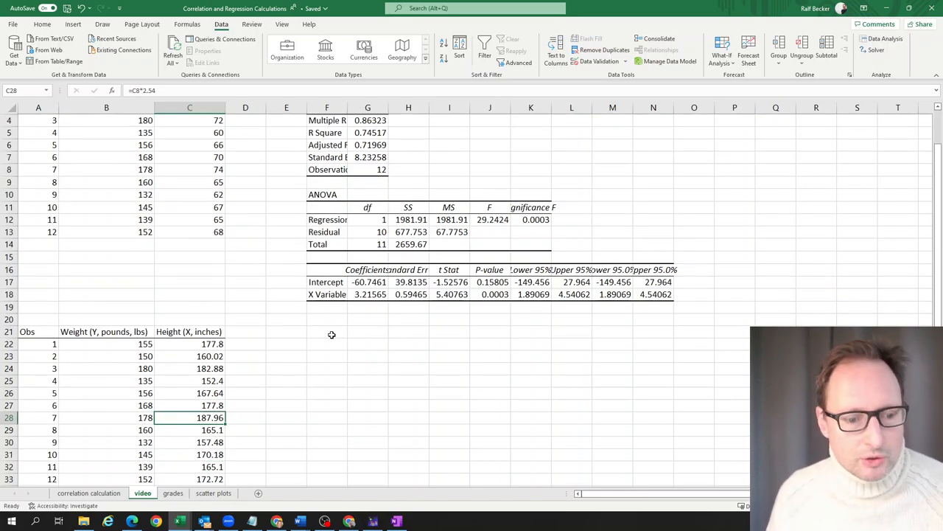
pyautogui.moveTo(341, 422)
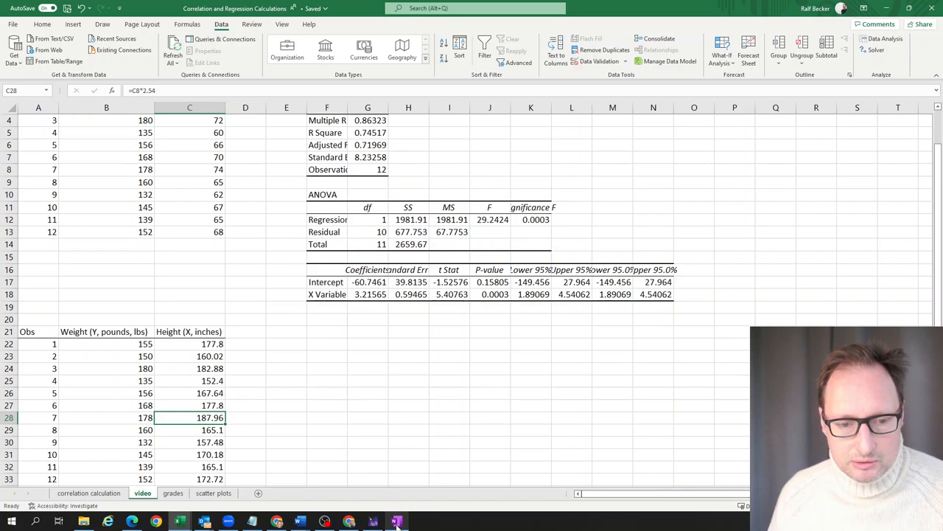
pyautogui.click(396, 521)
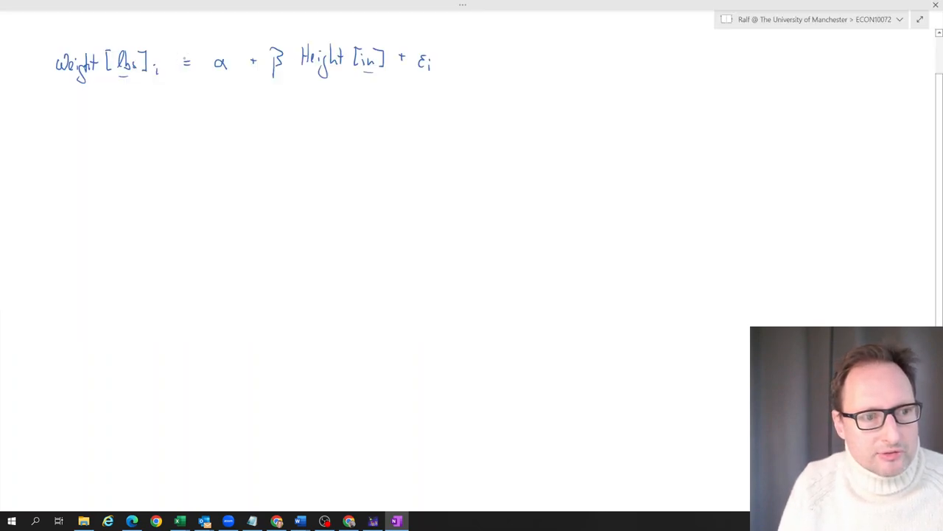
# Step: Handwrite Weight[lbs] = γ + δ Height[cm] + in green beneath the inch equation
pyautogui.moveTo(59, 148); pyautogui.dragTo(57, 168)
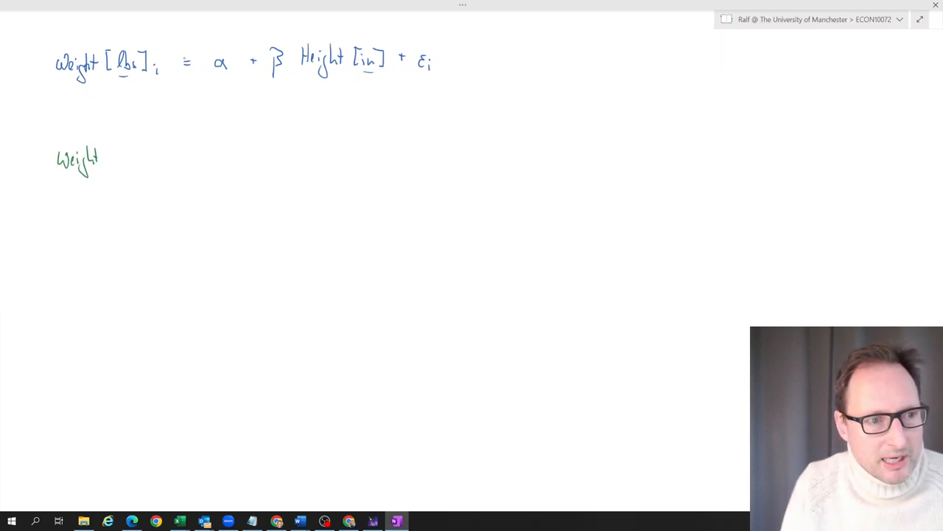
pyautogui.moveTo(110, 159); pyautogui.dragTo(115, 158)
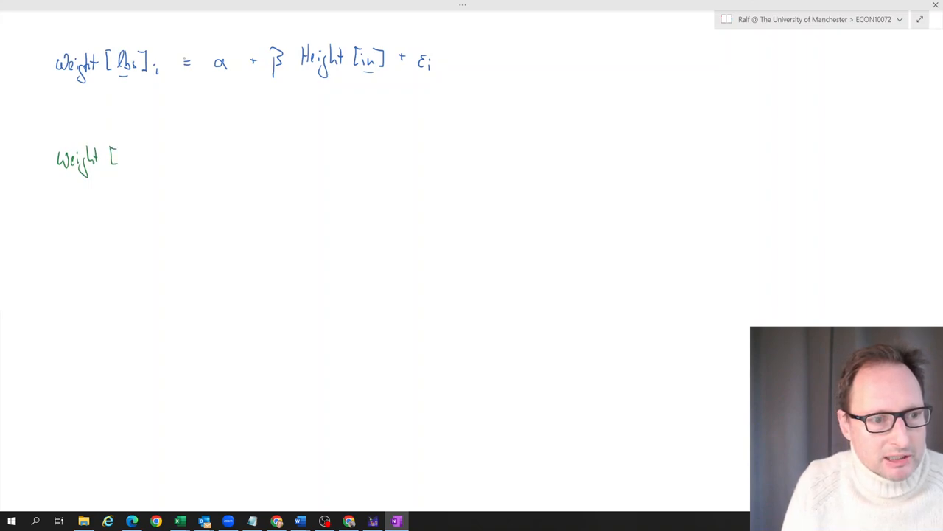
pyautogui.write('lbs] i -')
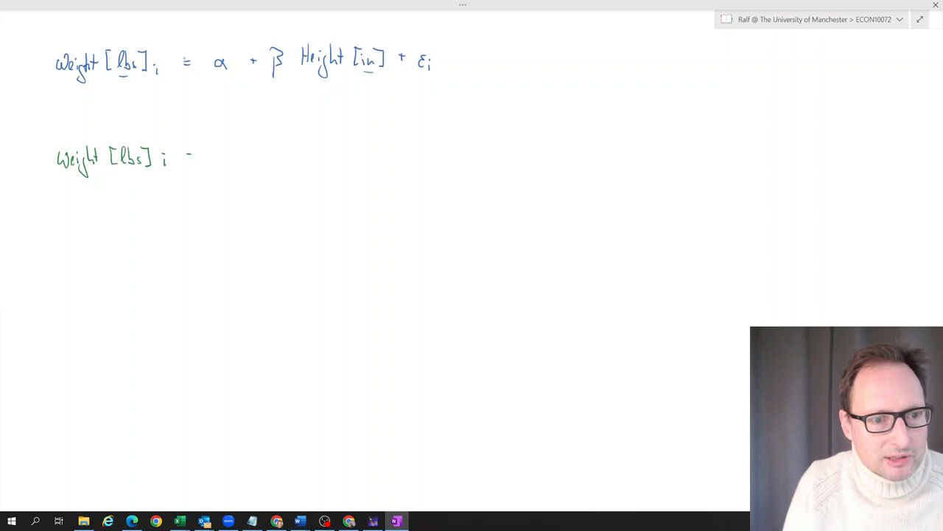
pyautogui.moveTo(188, 158); pyautogui.dragTo(229, 158)
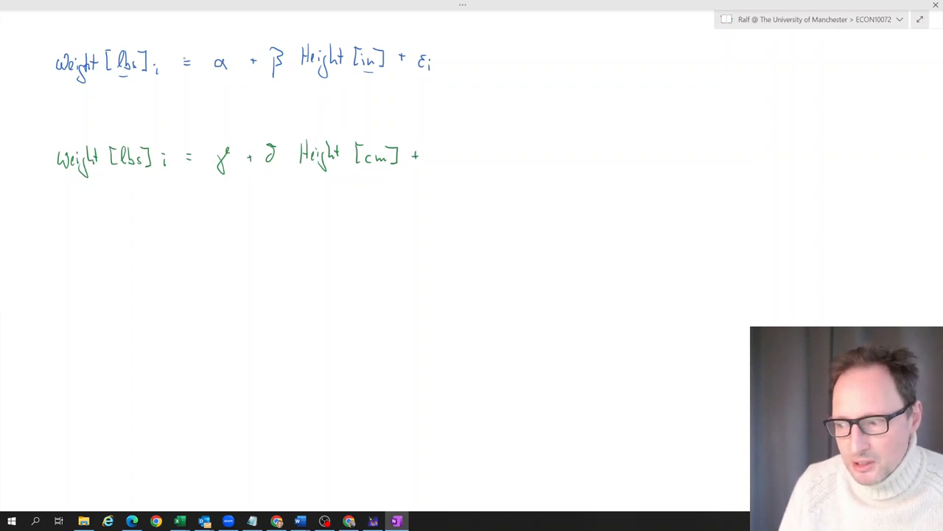
# Step: Handwrite + v_i, then = γ + δ·2.54·Height[in] + v_i and = γ + 2.54·δ Height[in]
pyautogui.moveTo(433, 155); pyautogui.dragTo(441, 160)
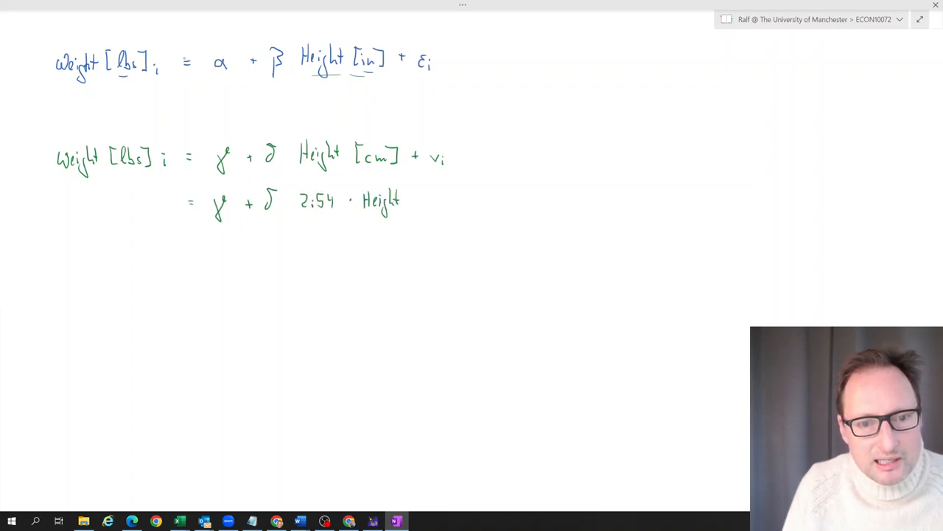
pyautogui.write('[in] + vi')
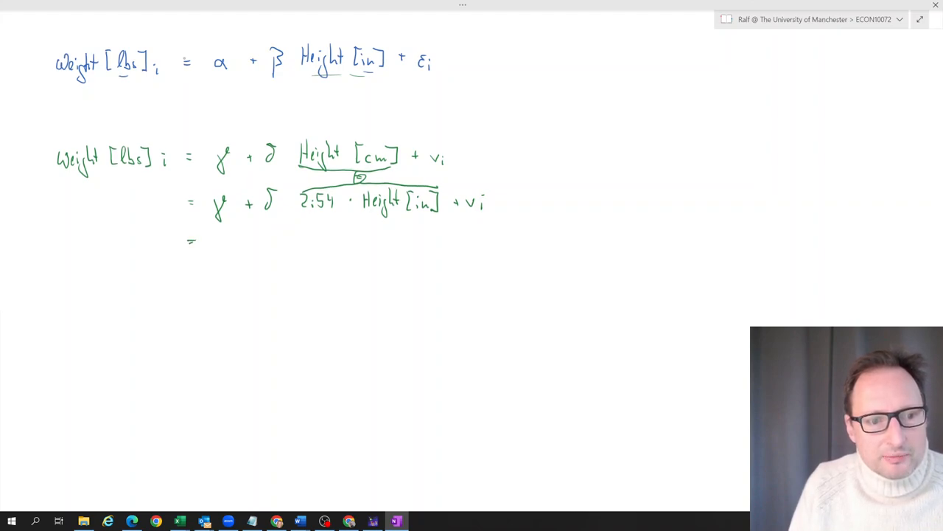
pyautogui.click(215, 247)
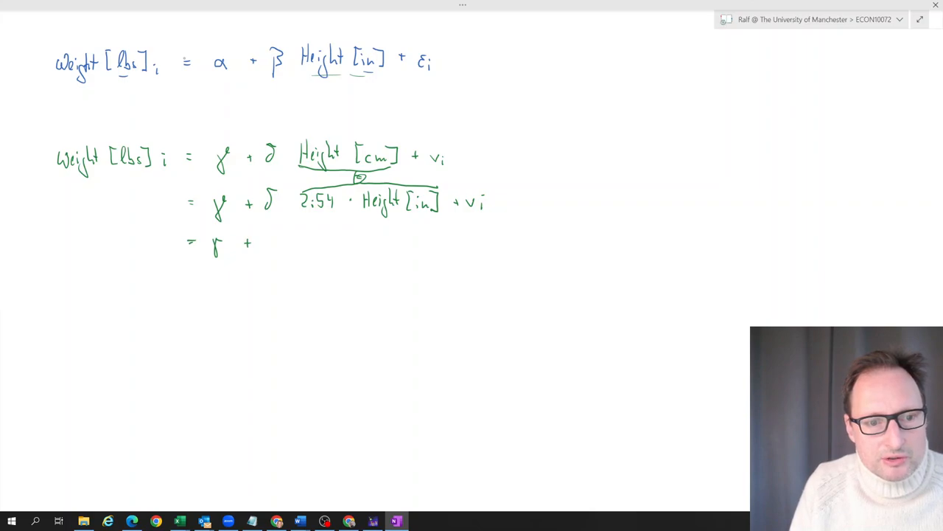
pyautogui.write('2.54 · δ')
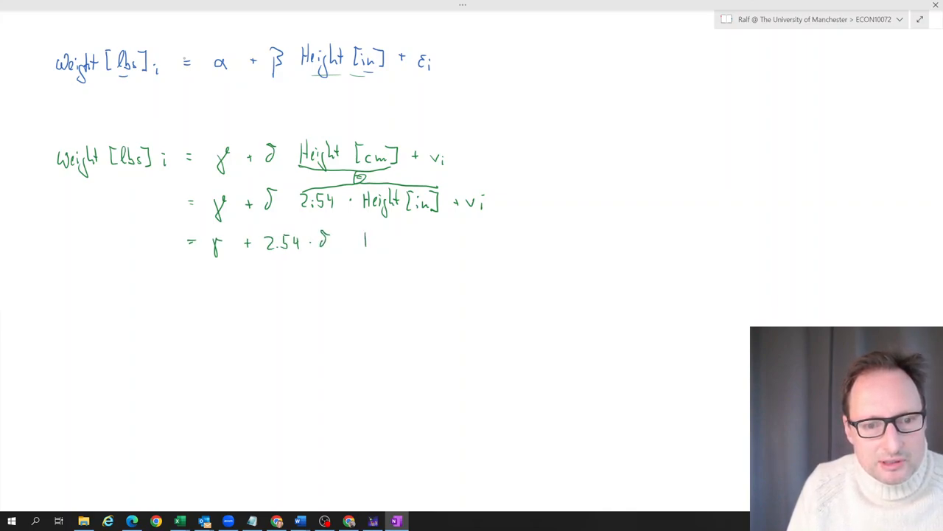
pyautogui.write('Heig')
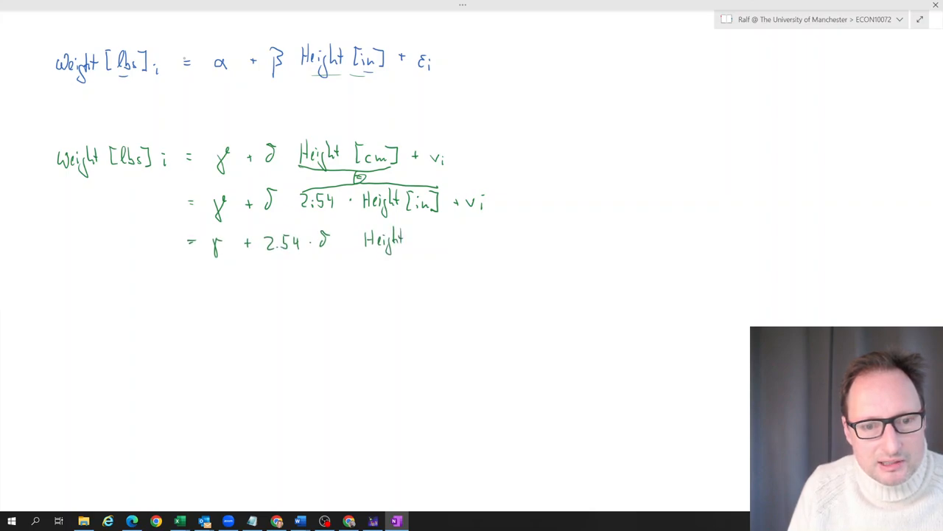
pyautogui.write('[in] + vi')
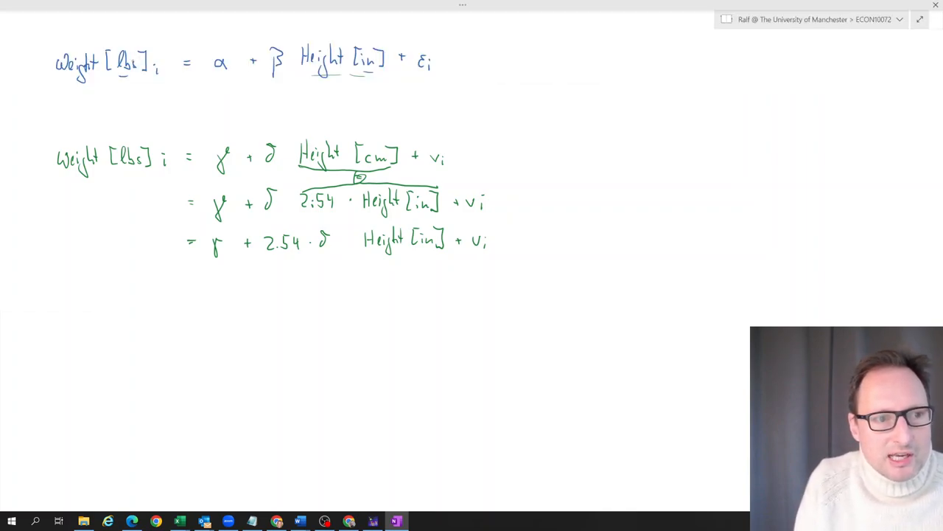
# Step: Underline Weight[lbs] and Height[in] in red and box the matching intercept and slope terms
pyautogui.moveTo(66, 87); pyautogui.dragTo(140, 87)
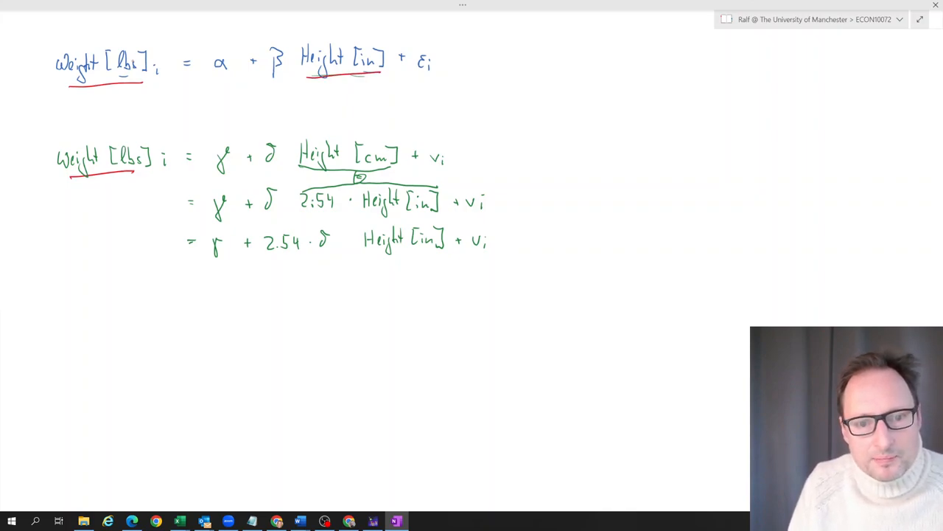
pyautogui.moveTo(364, 250); pyautogui.dragTo(442, 250)
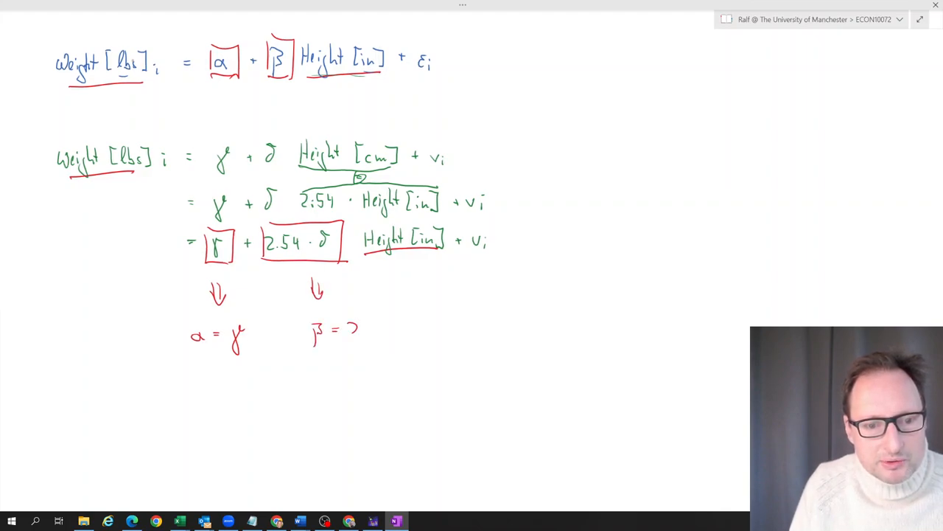
# Step: Write β = 2.54·δ, circle δ, and box the final result δ = β/2.54
pyautogui.write('2.54 · δ')
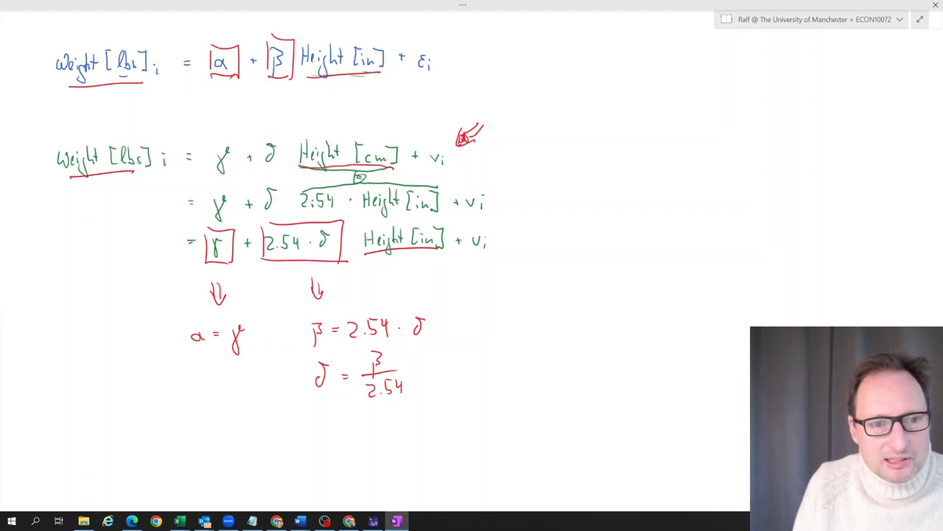
pyautogui.moveTo(266, 144); pyautogui.dragTo(280, 173)
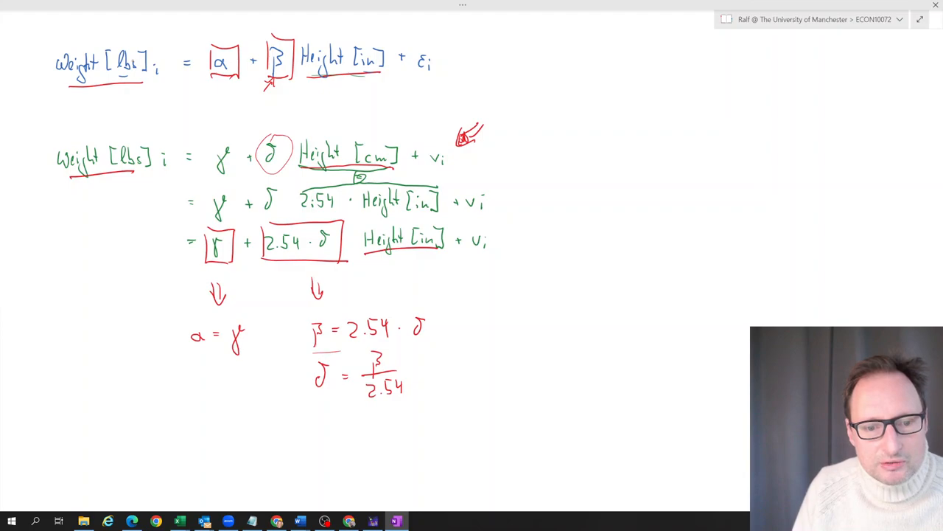
pyautogui.moveTo(306, 357); pyautogui.dragTo(420, 409)
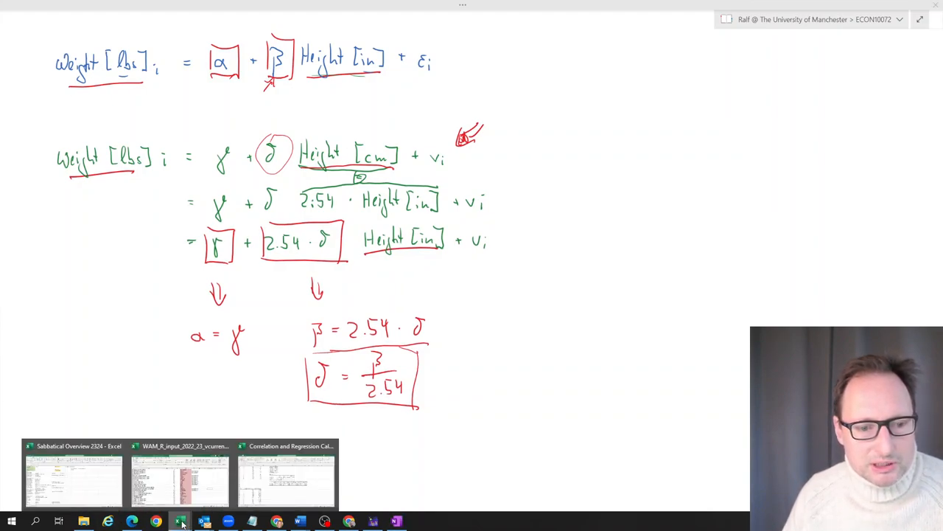
# Step: Configure Regression with Y $B$22:$B$33, X $C$22:$C$33 and output at $F$21
pyautogui.click(286, 475)
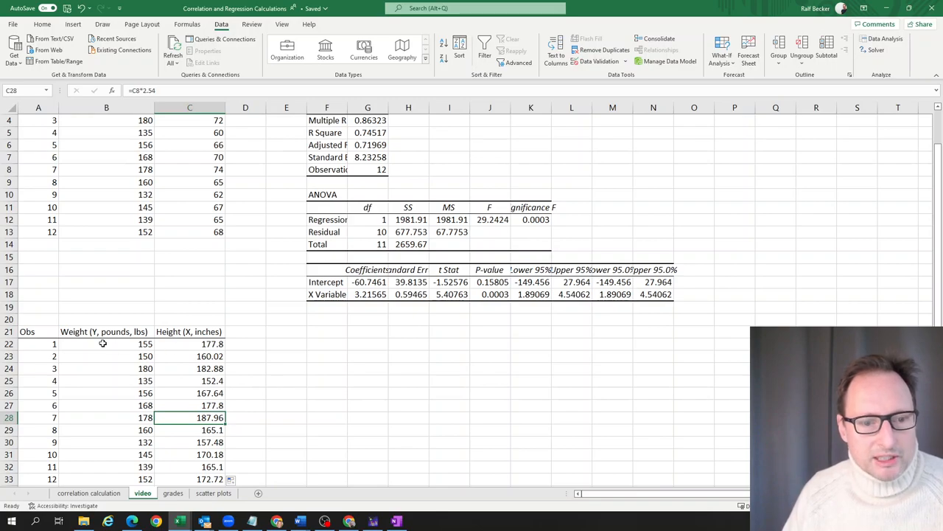
pyautogui.scroll(-3)
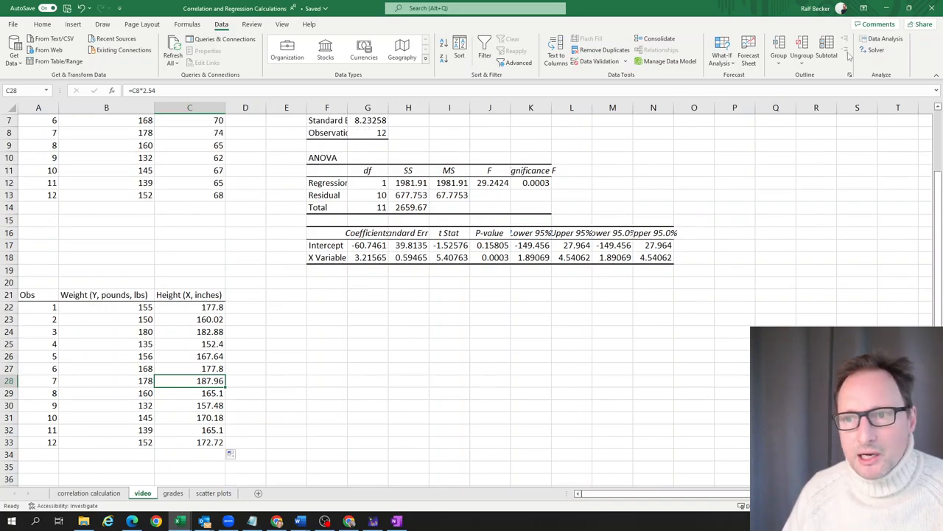
pyautogui.click(884, 38)
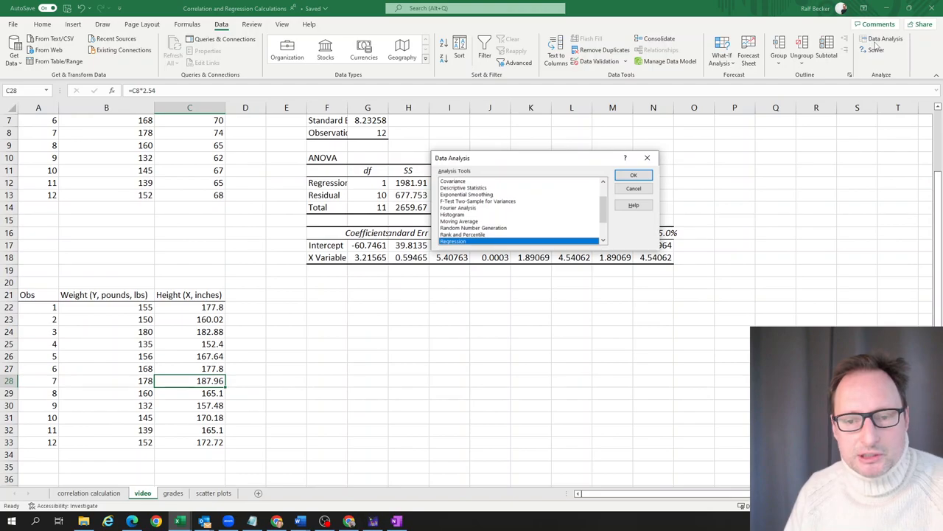
pyautogui.click(633, 174)
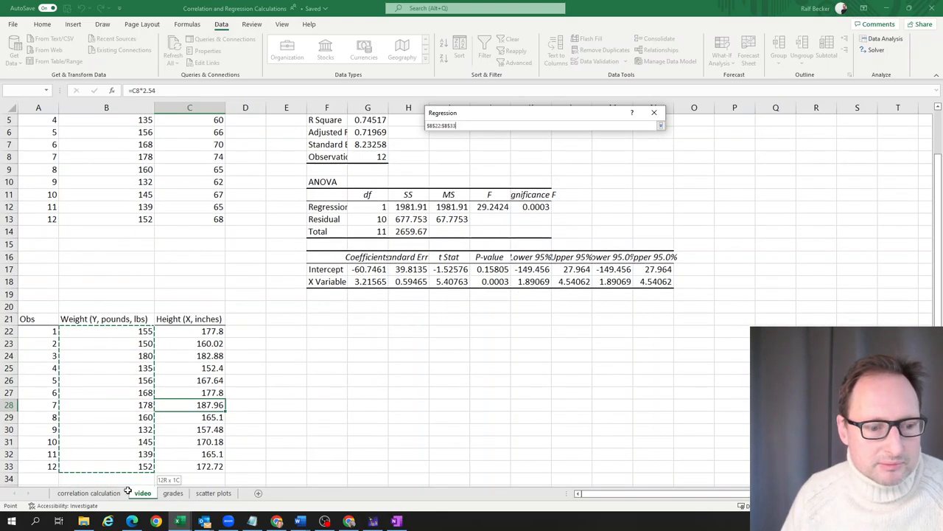
pyautogui.click(661, 125)
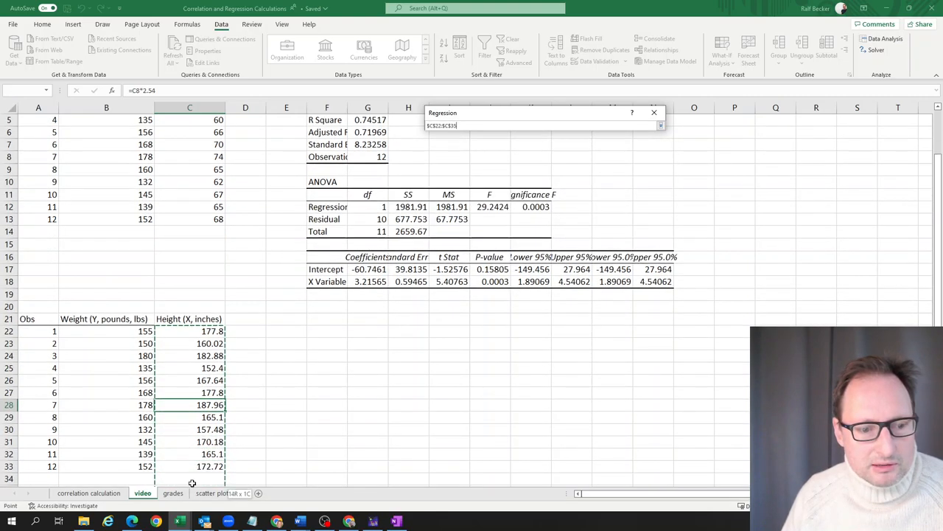
pyautogui.click(660, 126)
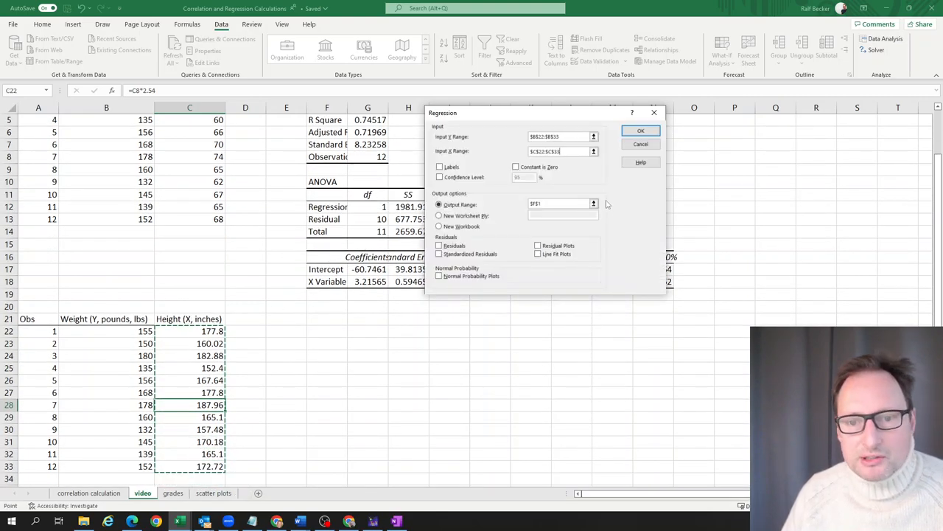
pyautogui.moveTo(412, 315)
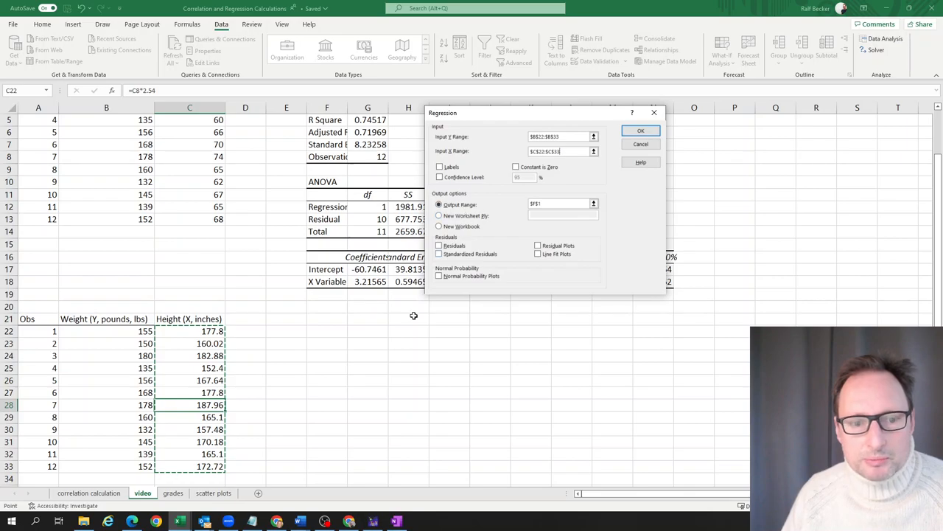
pyautogui.click(564, 203)
pyautogui.write('2')
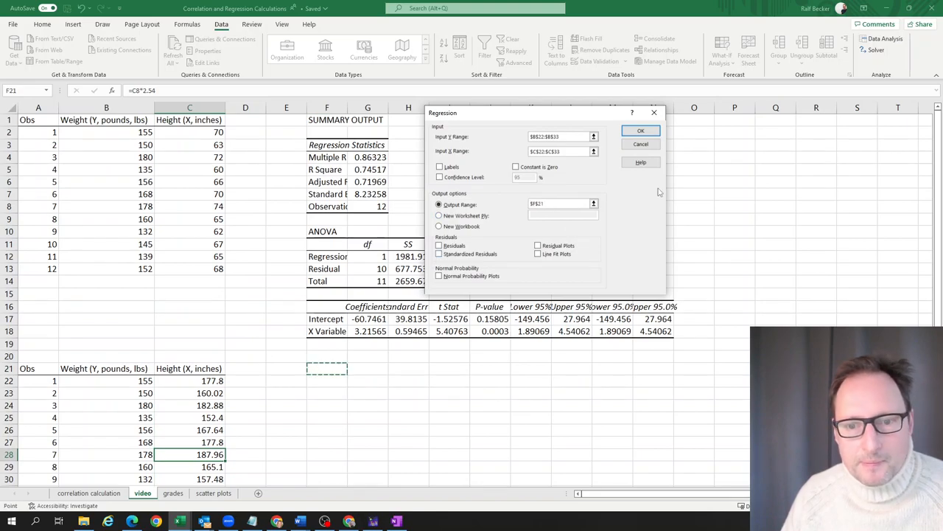
# Step: Run the centimetre regression, relabel C21 'Height (X, cm)', and select the intercept for shading
pyautogui.click(641, 131)
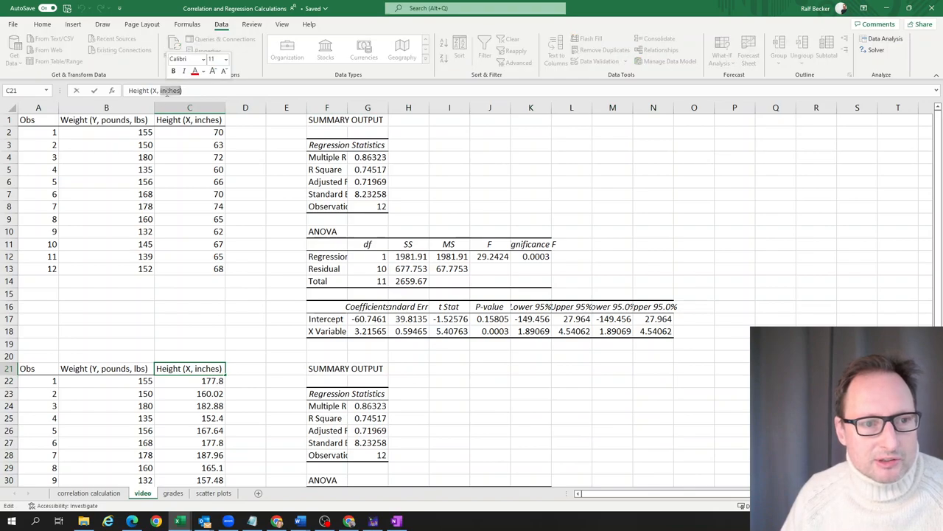
pyautogui.write('Height (X, cm)')
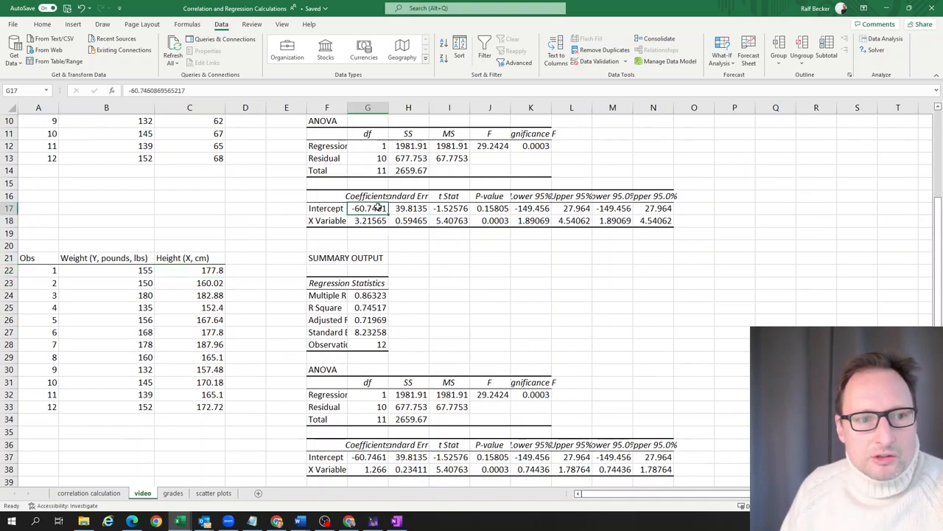
pyautogui.click(42, 25)
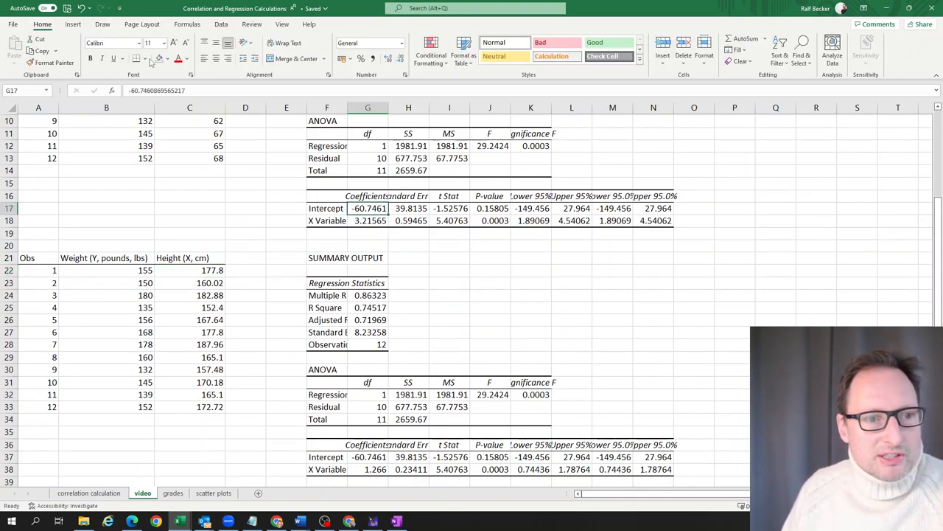
pyautogui.click(166, 58)
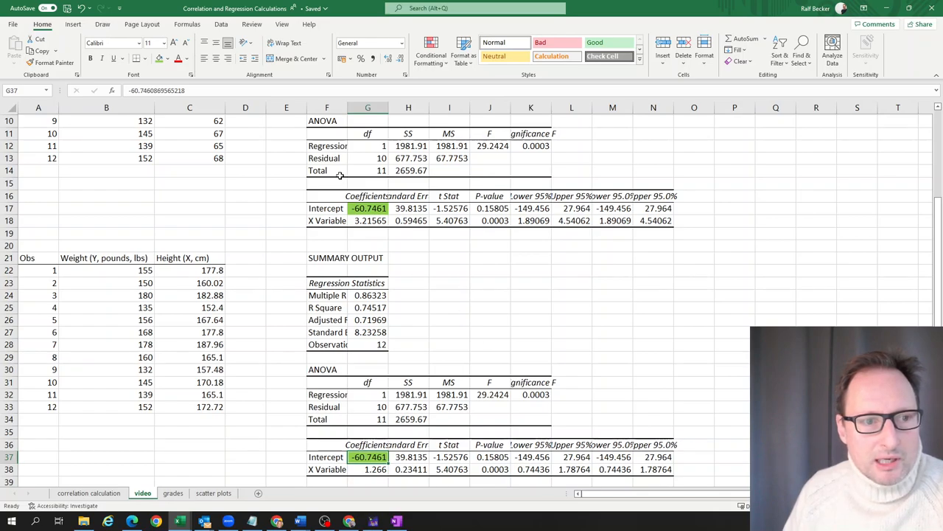
# Step: Shade the slope coefficients G18 (3.216) and G38 (1.266) blue
pyautogui.click(171, 58)
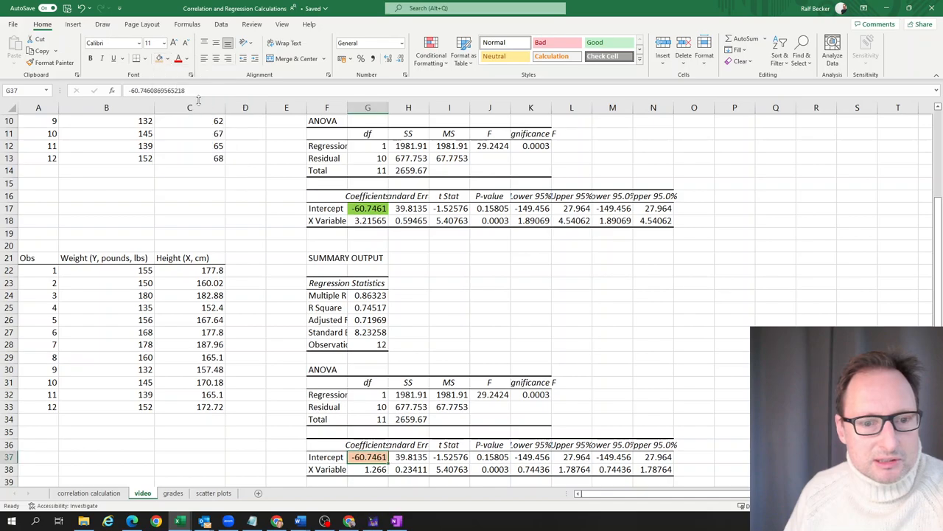
pyautogui.moveTo(362, 433)
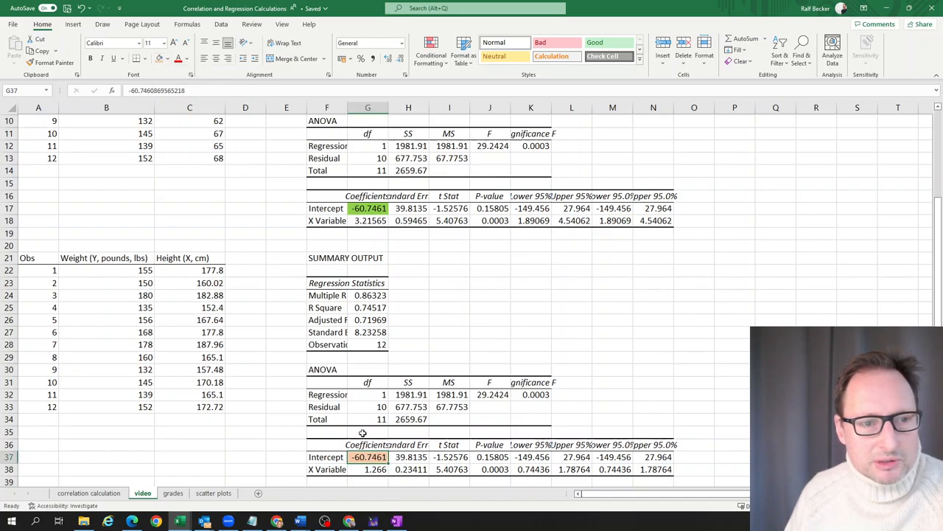
pyautogui.click(168, 58)
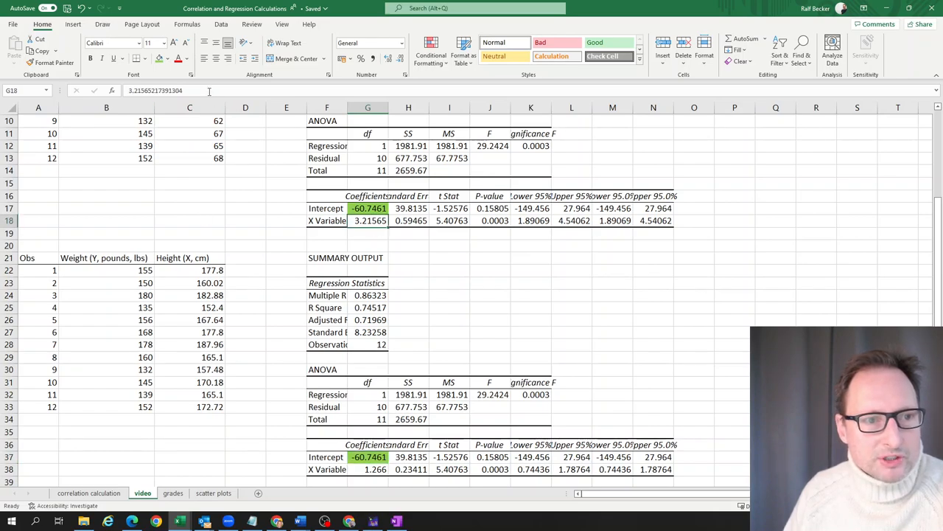
pyautogui.click(168, 58)
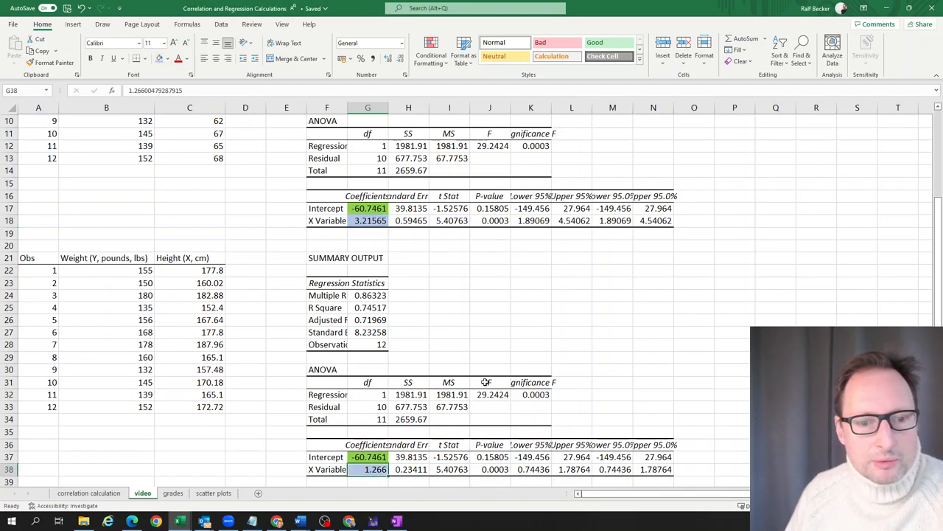
pyautogui.click(489, 307)
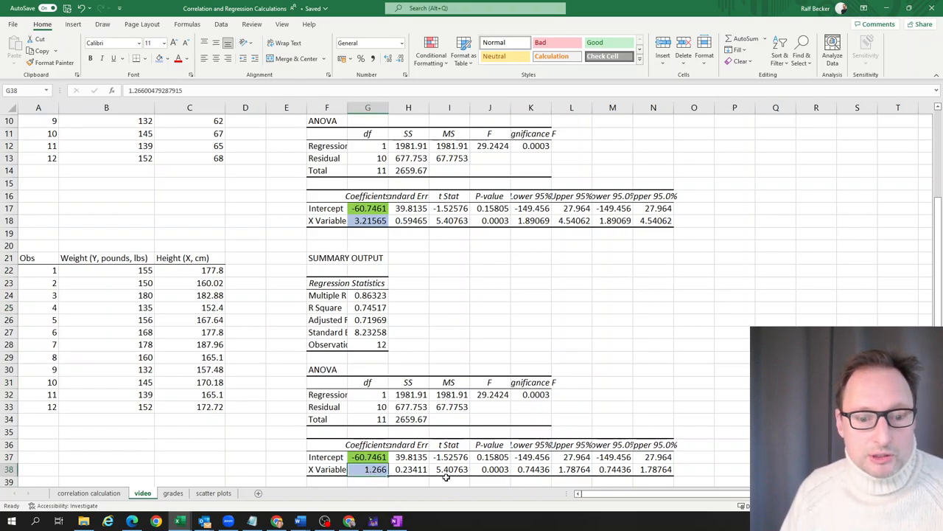
pyautogui.click(490, 295)
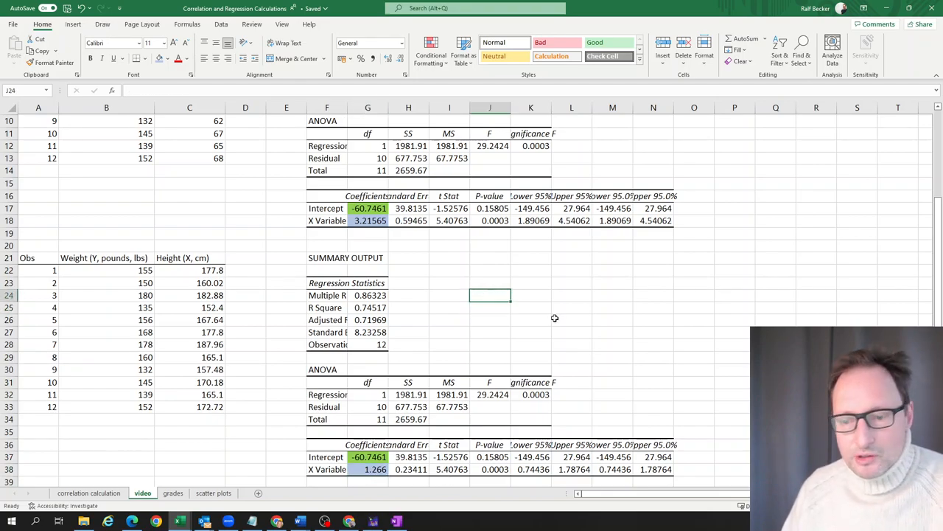
# Step: Enter =G18/2.54 in J24 to convert the inches slope, giving 1.266
pyautogui.write('=')
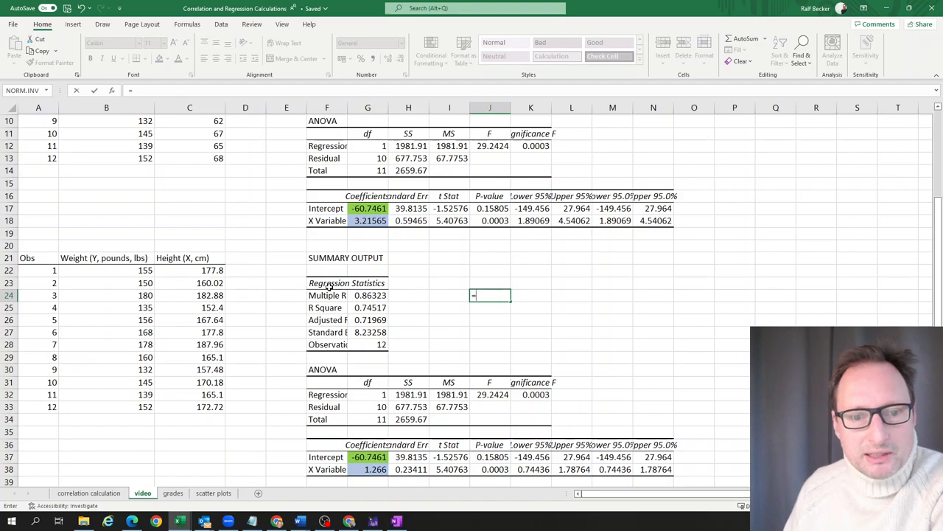
pyautogui.click(368, 220)
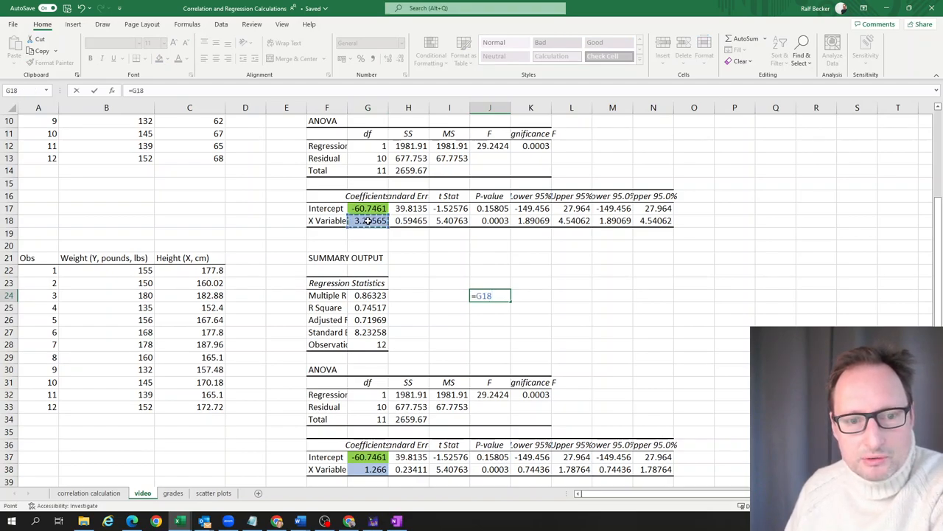
pyautogui.write('/')
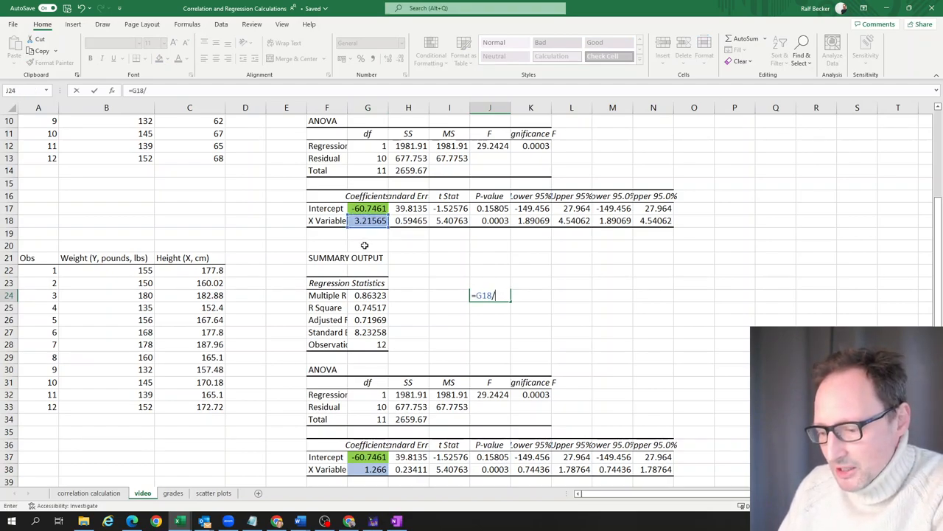
pyautogui.write('2.5')
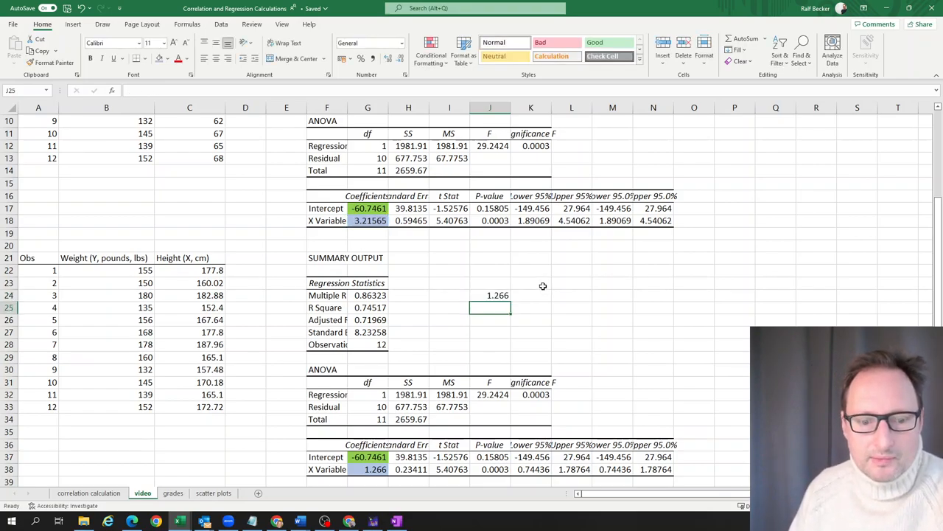
pyautogui.click(490, 295)
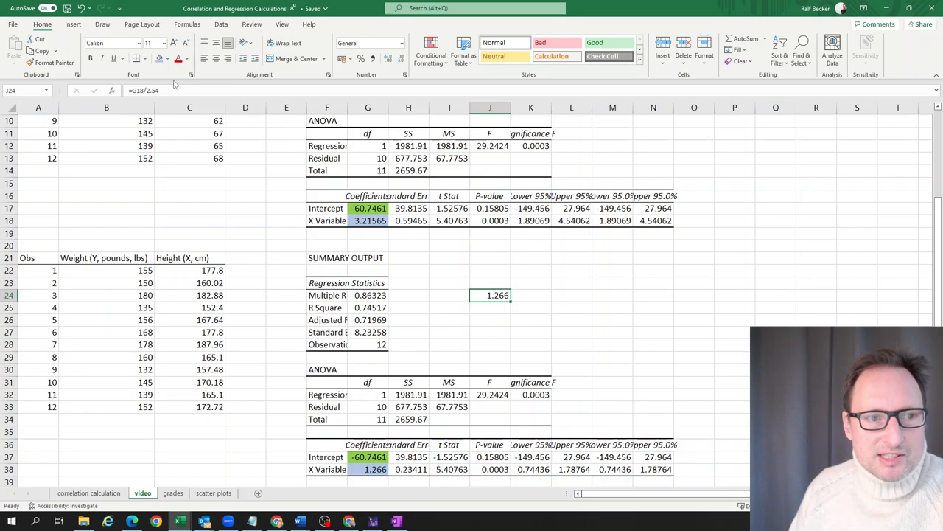
# Step: Label I24 'hat(b)/2.54' and compare against the centimetre slope
pyautogui.click(449, 295)
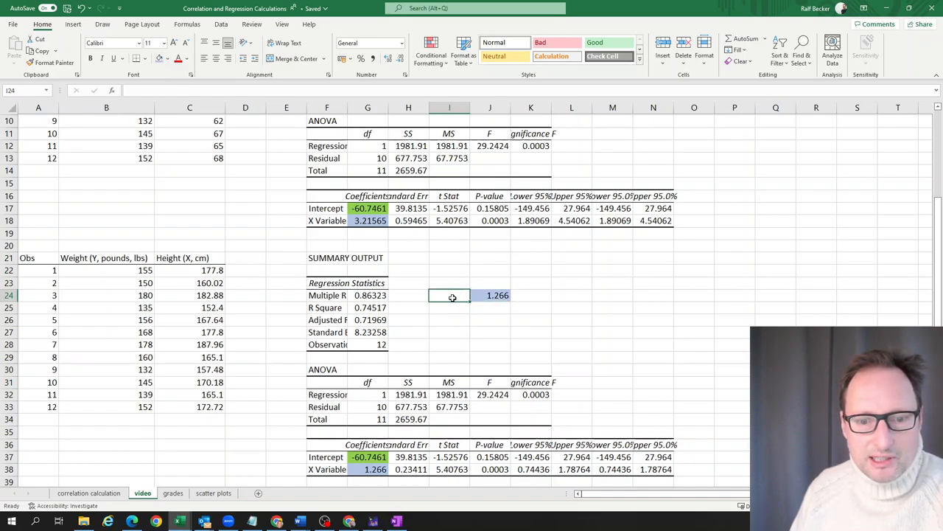
pyautogui.moveTo(457, 297)
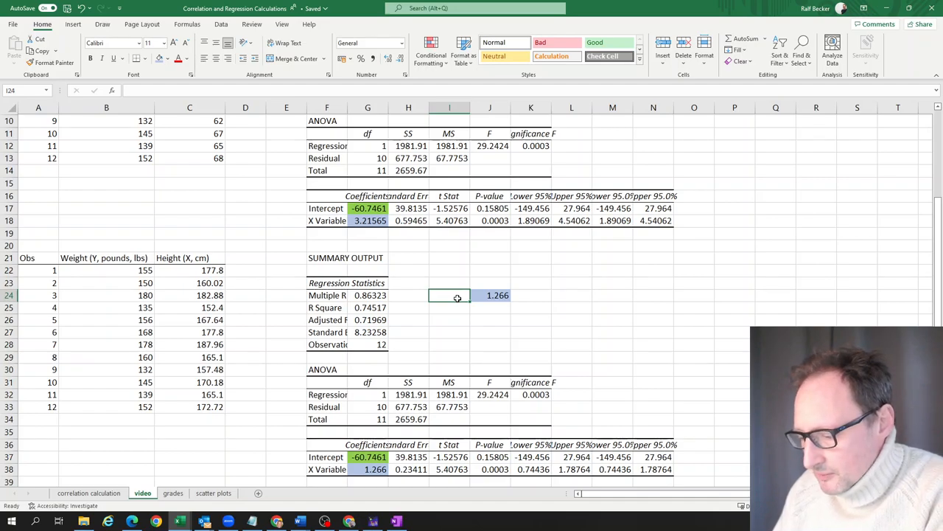
pyautogui.write('hat(')
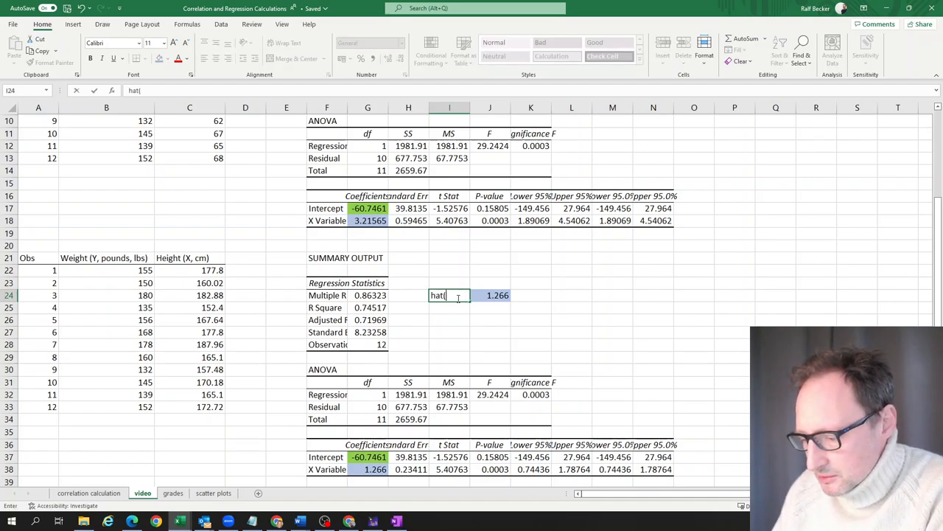
pyautogui.write('b)')
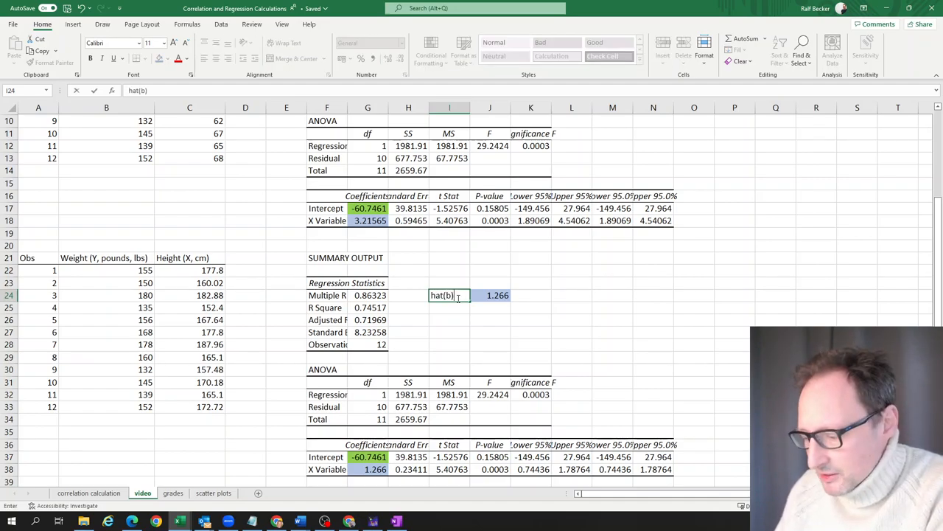
pyautogui.write('/2.5')
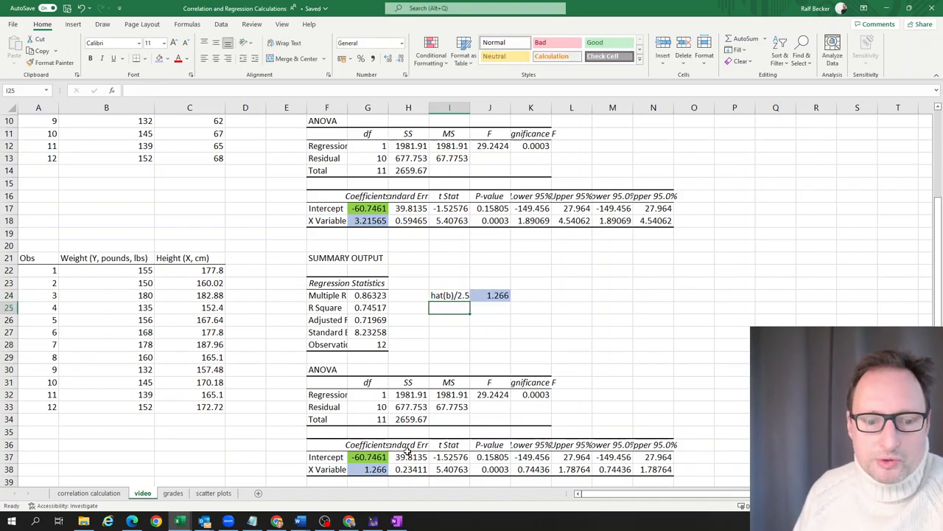
pyautogui.click(490, 294)
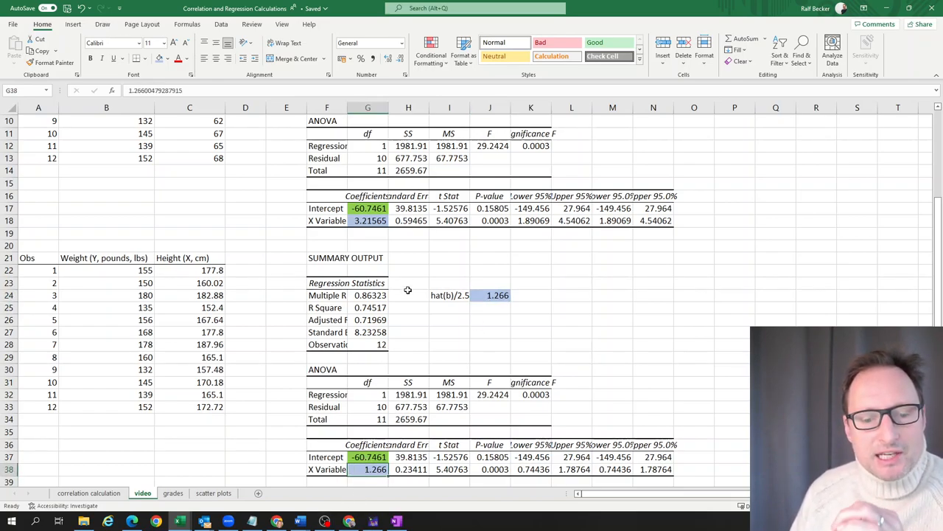
# Step: Review the =C2*2.54 centimetre heights, then return to the OneNote δ = β/2.54 derivation
pyautogui.scroll(3)
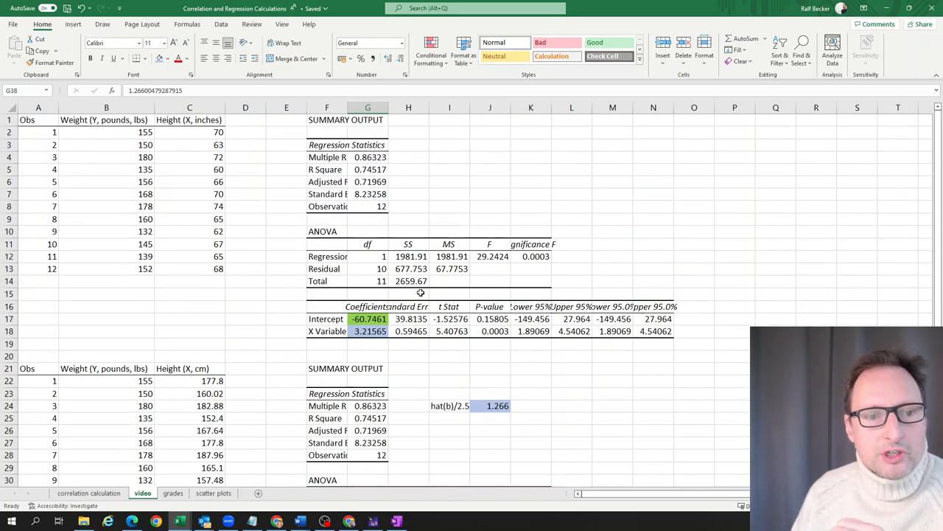
pyautogui.moveTo(411, 321)
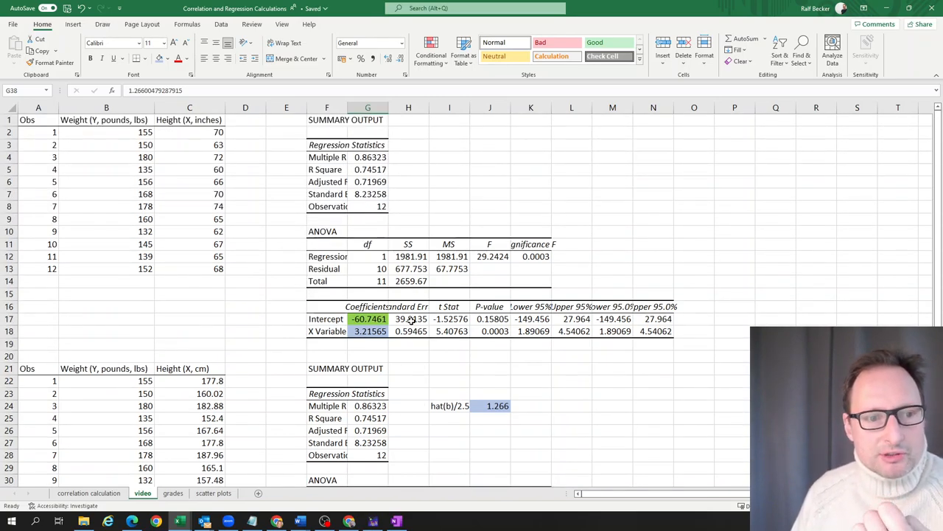
pyautogui.click(367, 330)
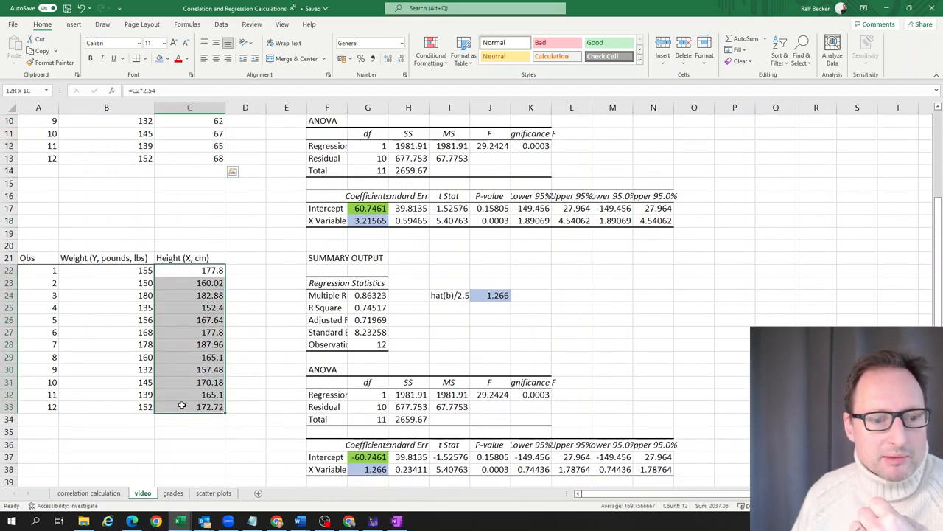
pyautogui.click(189, 269)
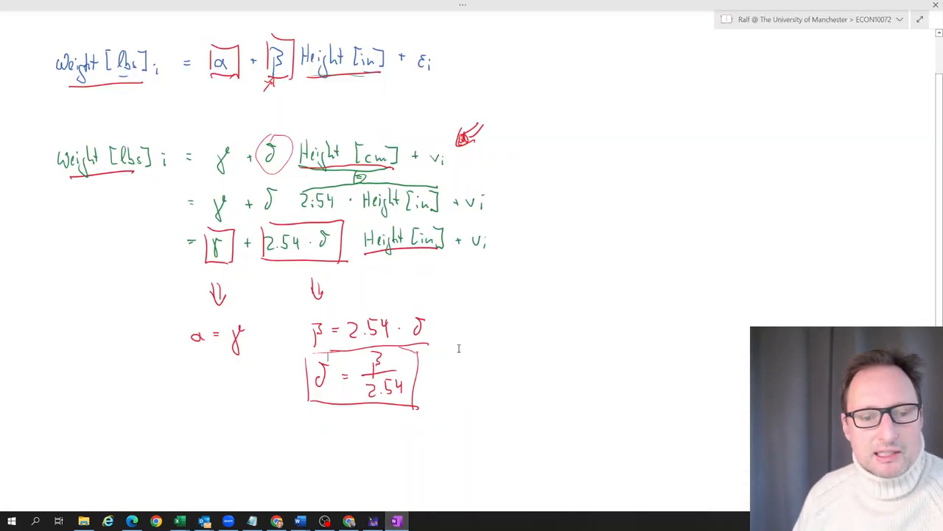
pyautogui.moveTo(497, 338)
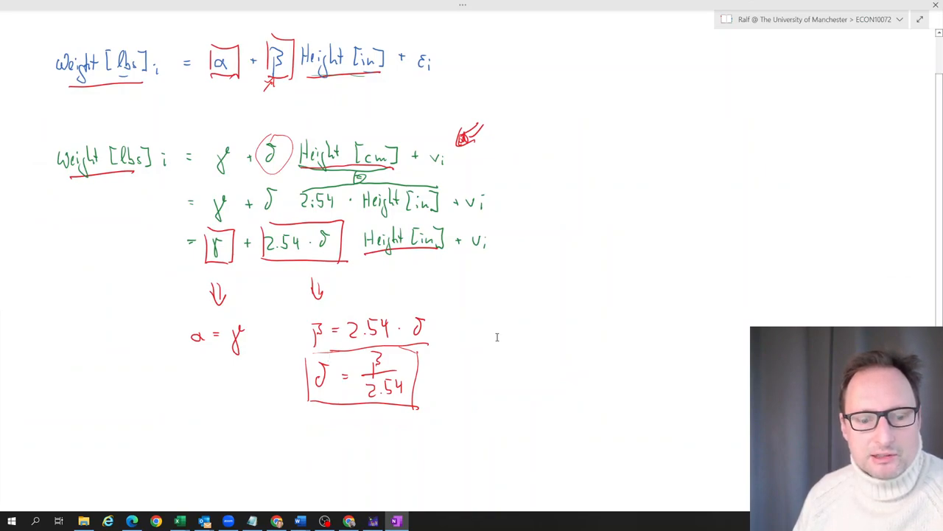